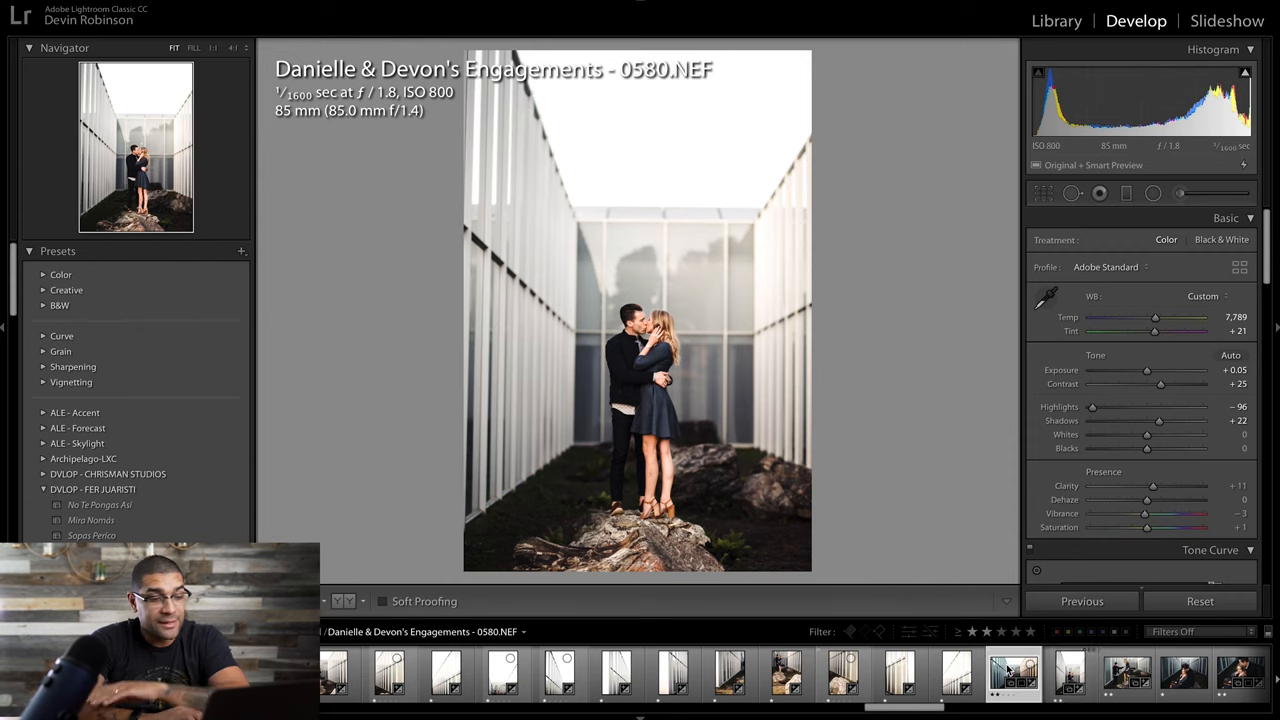
- View the earlier finished Pano.dng, then open source frame 0569.NEF
left_click(1070, 675)
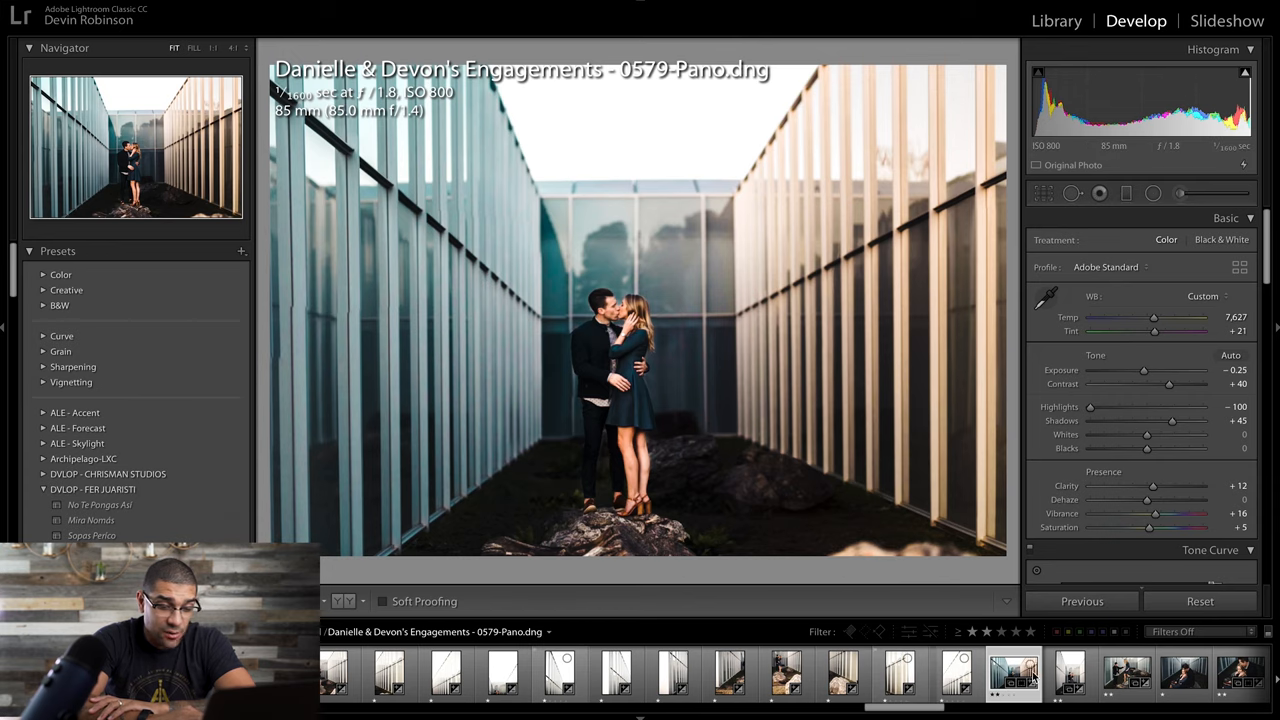
left_click(1069, 673)
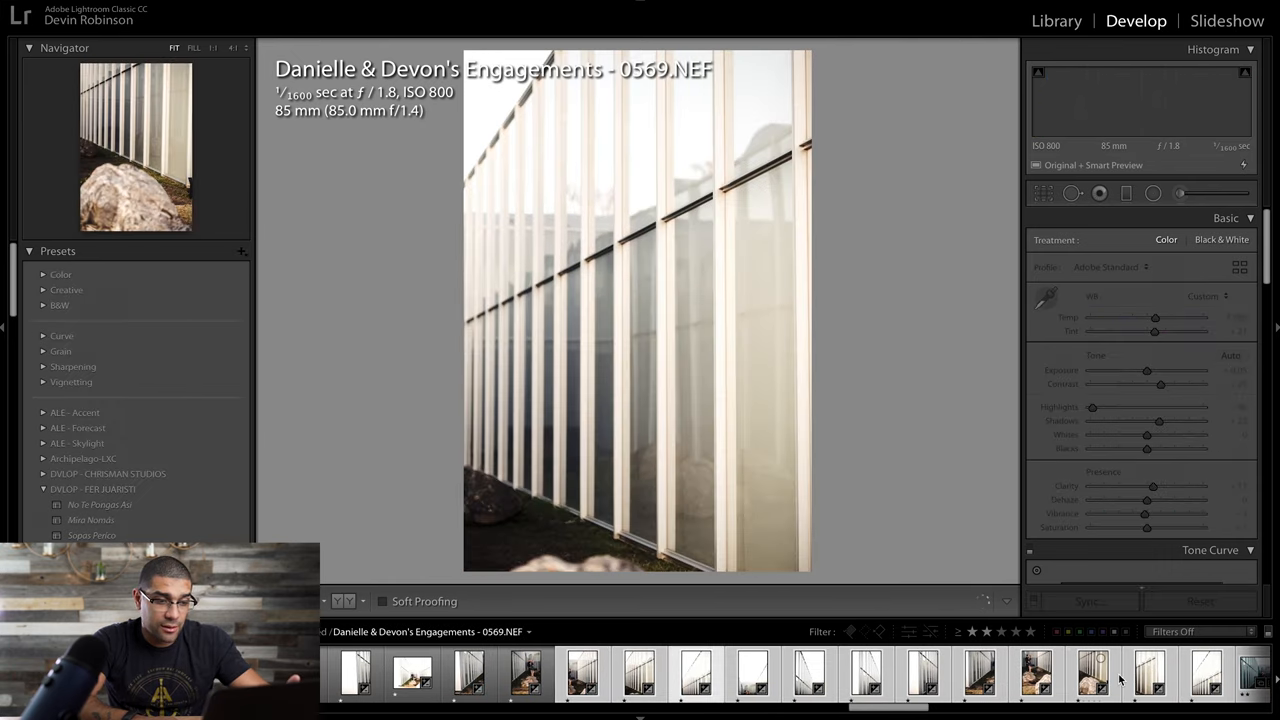
- Select the whole frame sequence with edited 0580.NEF as the active photo
left_click(1149, 673)
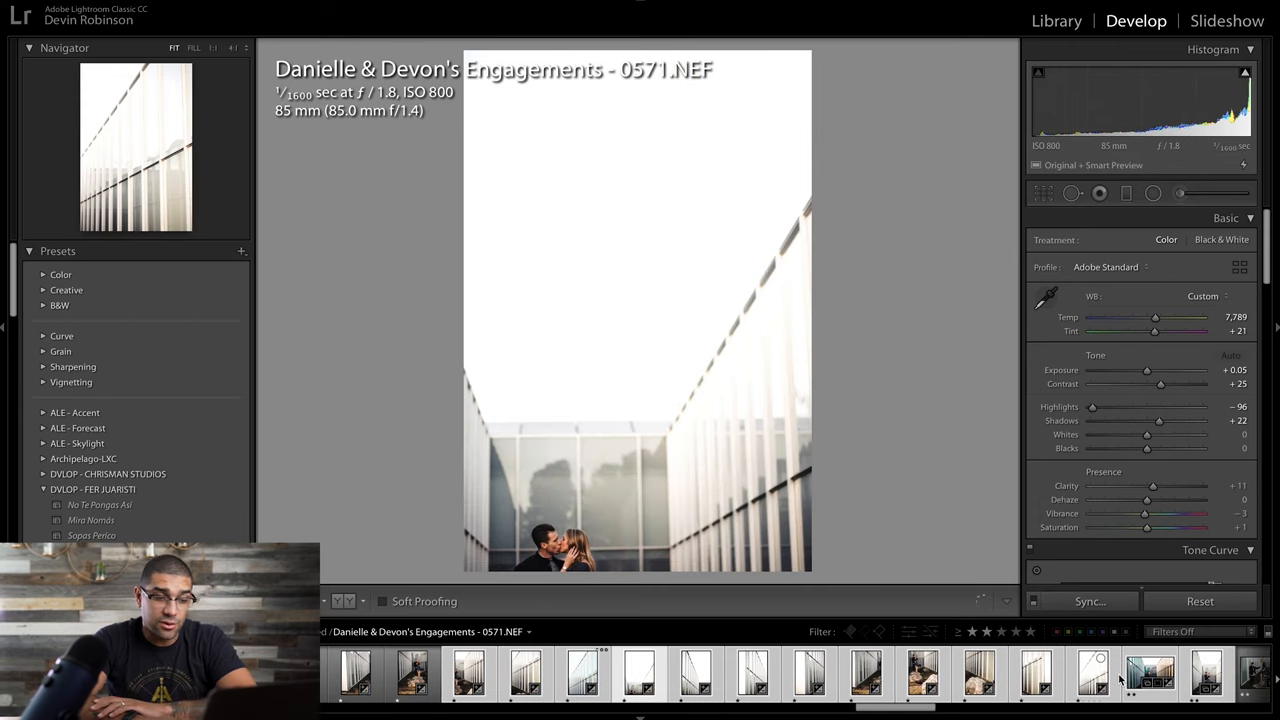
left_click(1093, 673)
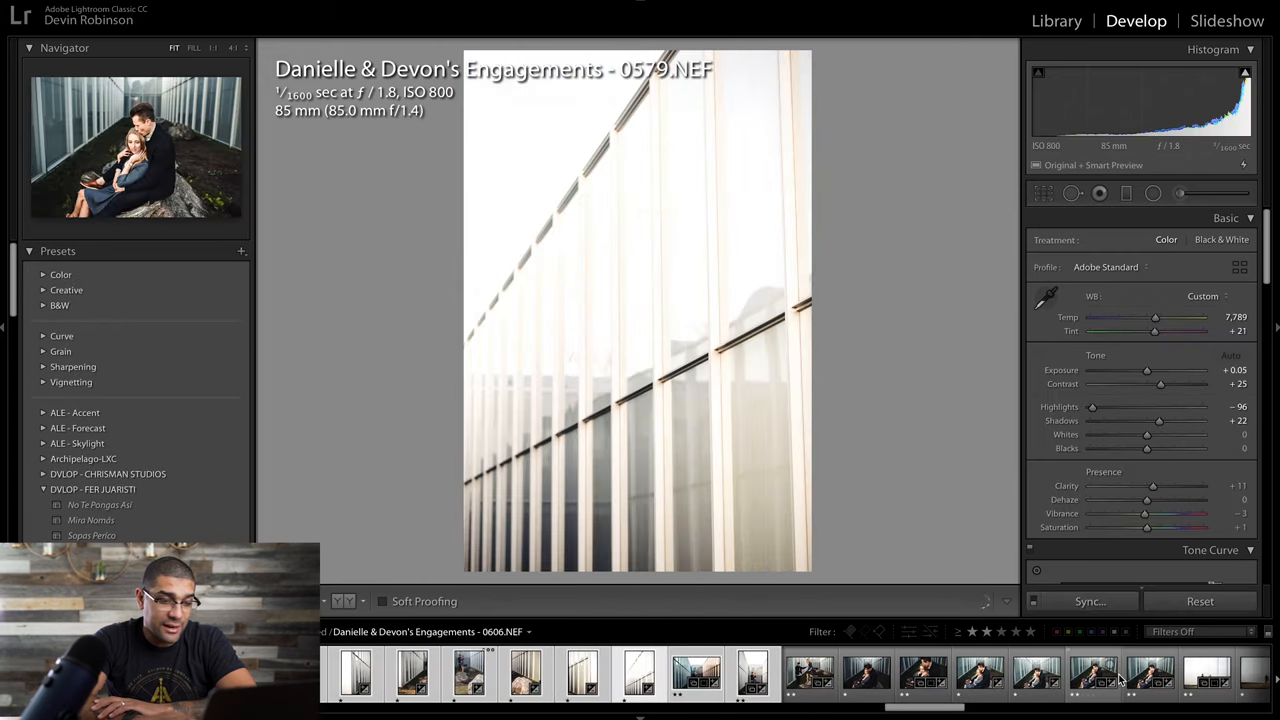
left_click(751, 673)
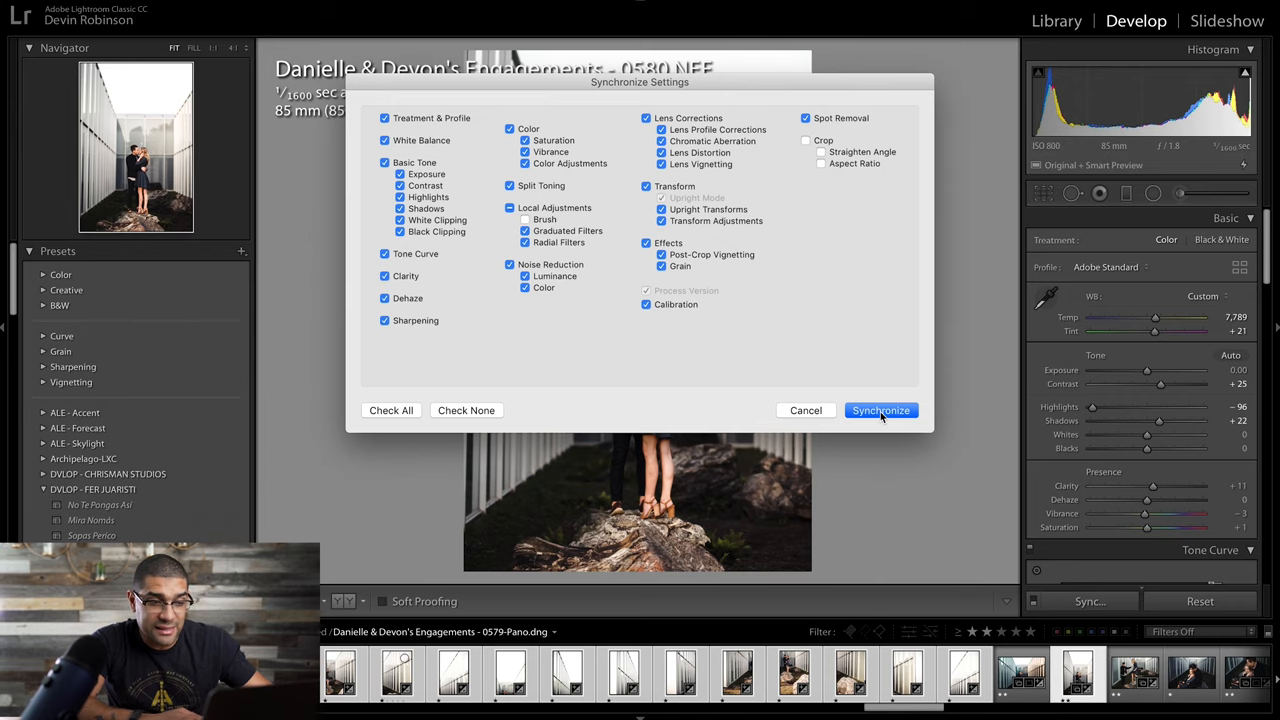
- Synchronize the 0580.NEF edits onto the other wall frames and select the frames to merge
left_click(880, 410)
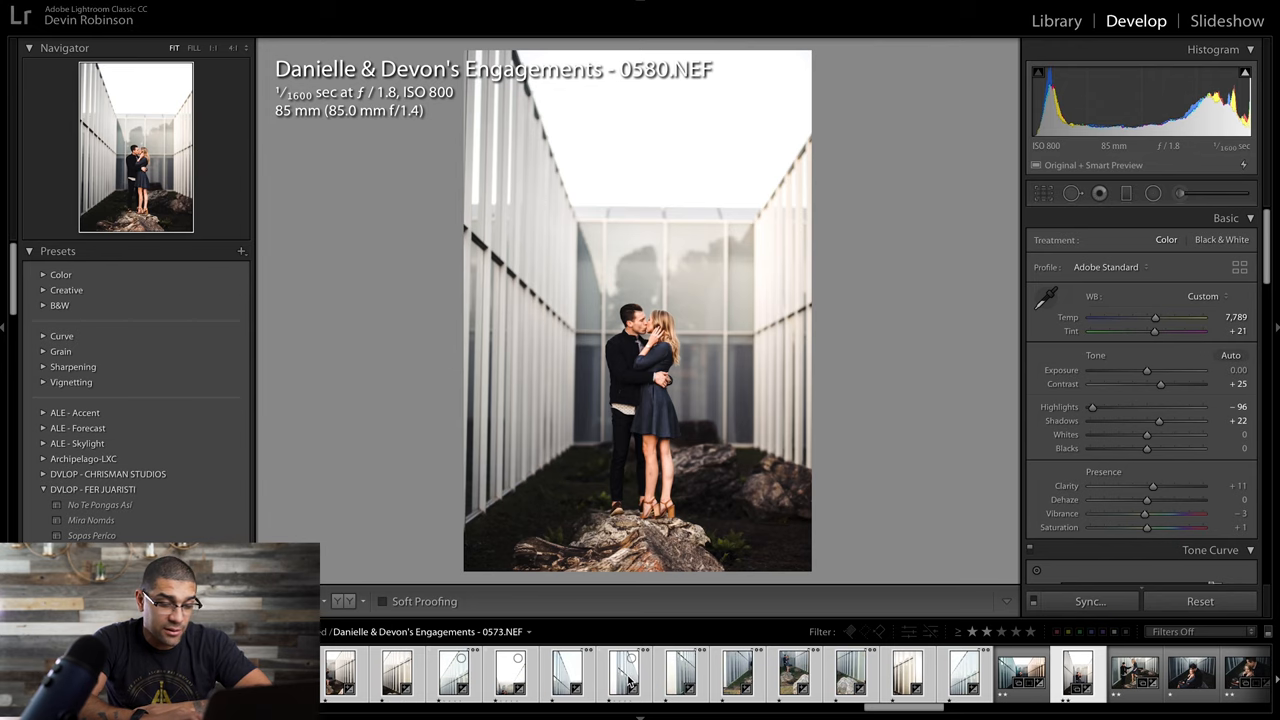
left_click(625, 673)
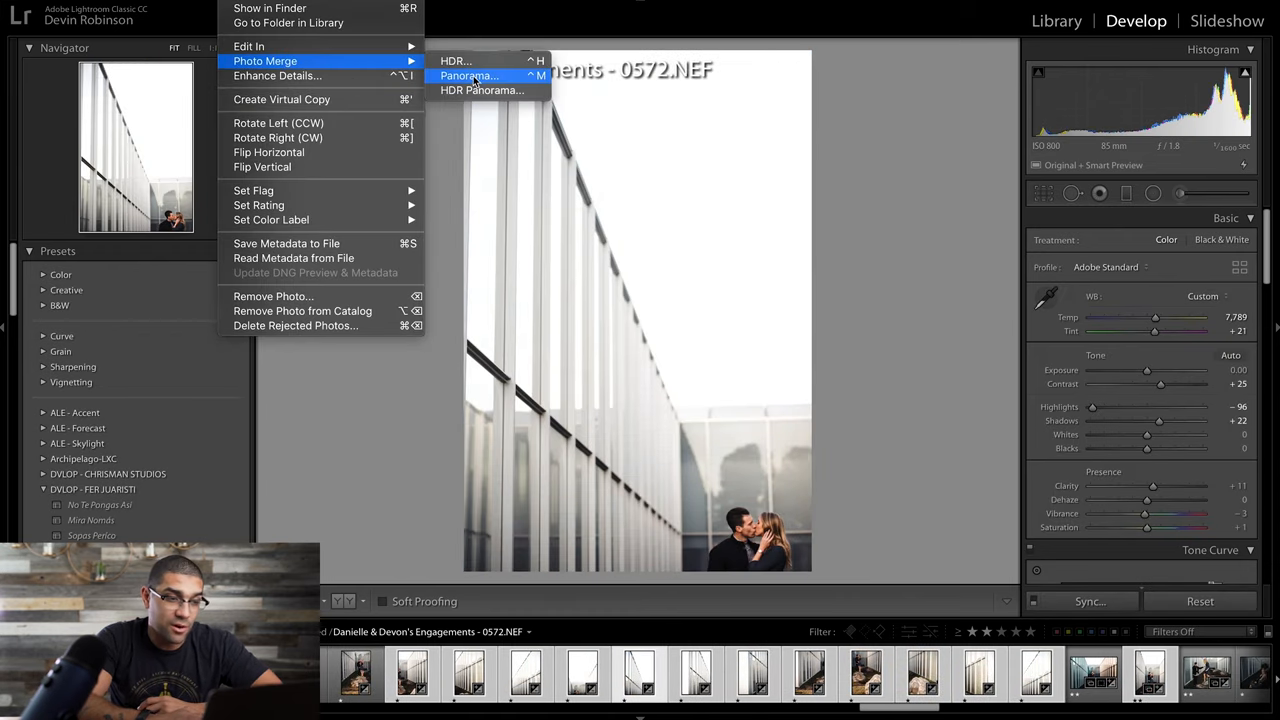
mouse_move(468, 75)
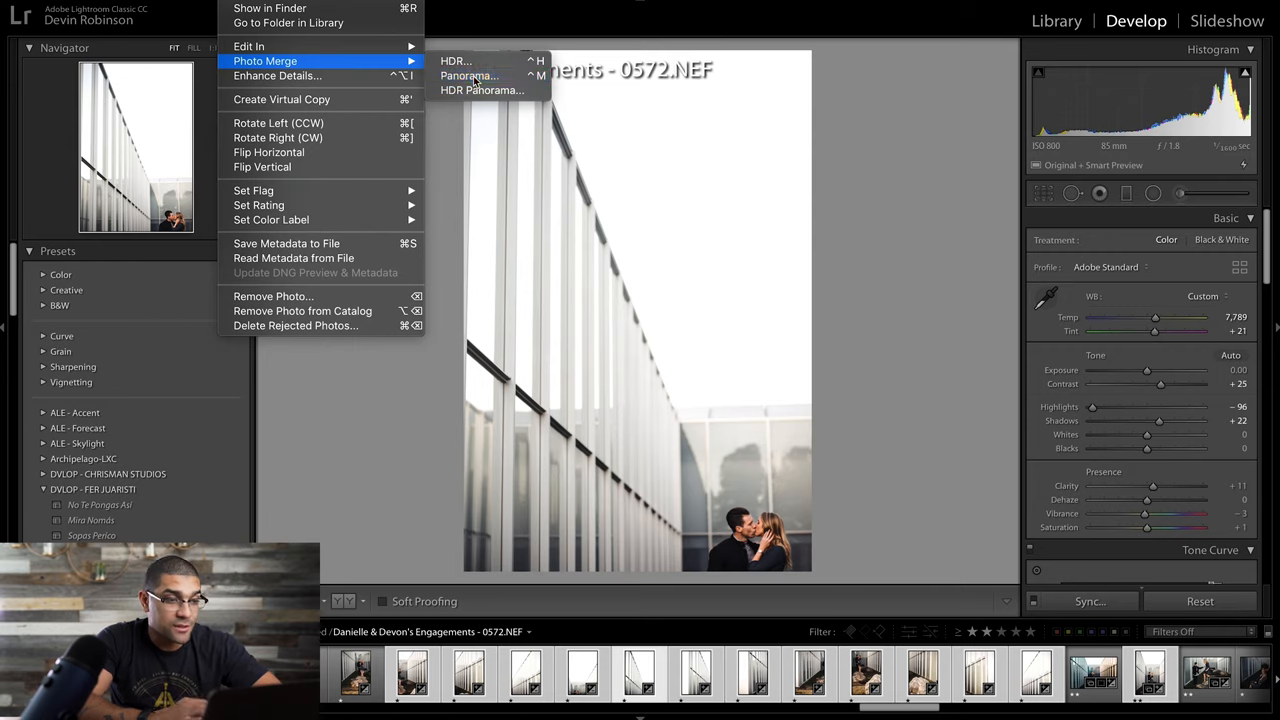
- Launch Photo Merge > Panorama for the selected frames
left_click(467, 76)
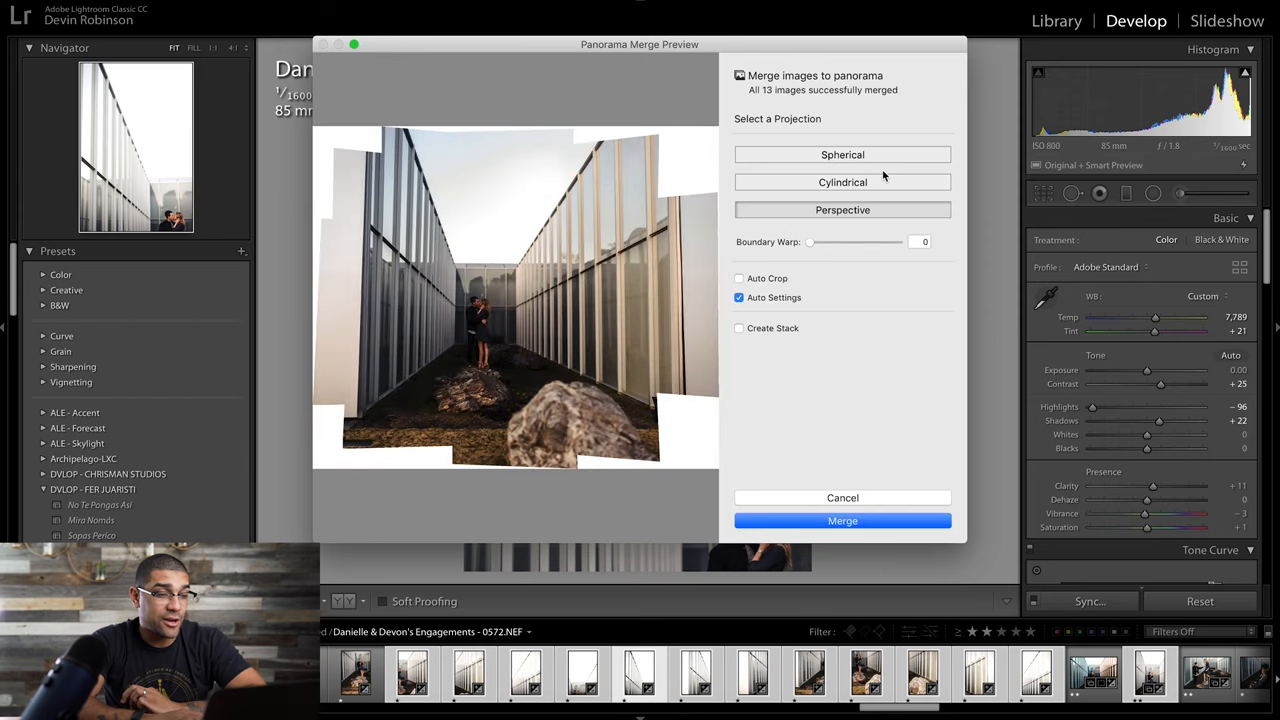
mouse_move(800, 287)
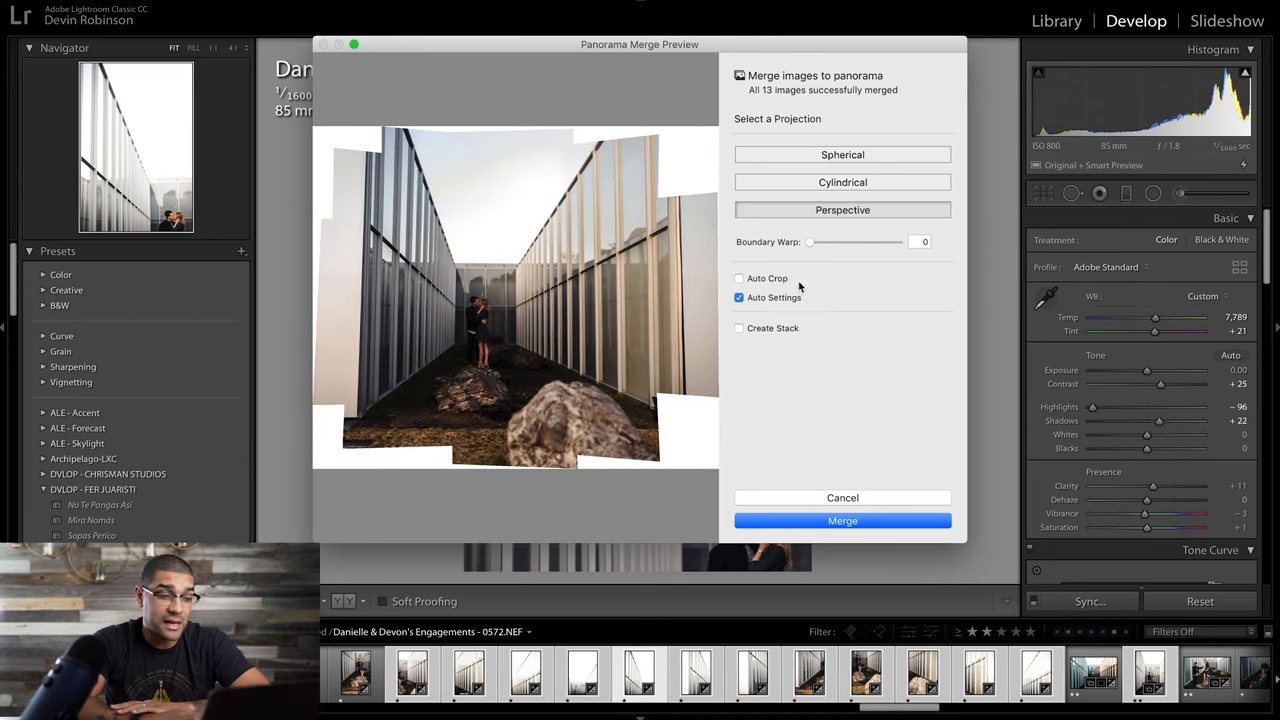
mouse_move(580, 278)
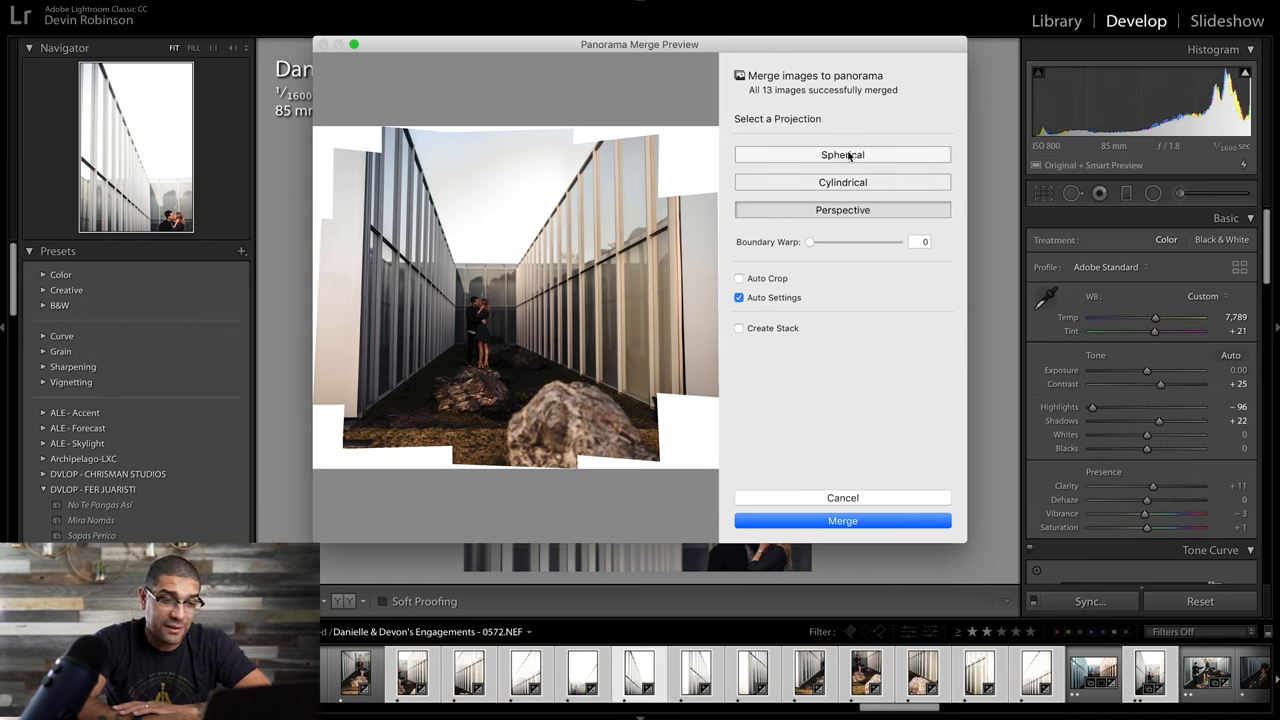
mouse_move(842, 154)
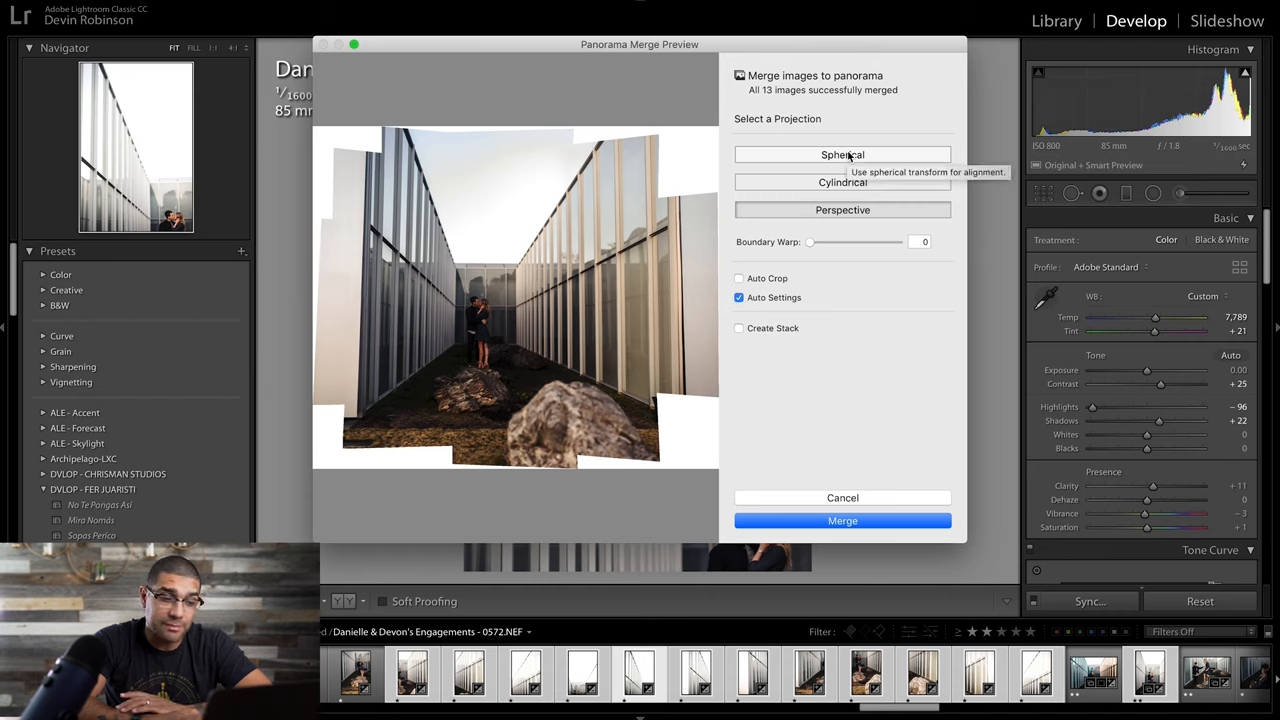
- Preview the 13-frame panorama in Spherical and Perspective projections, then merge it
left_click(842, 154)
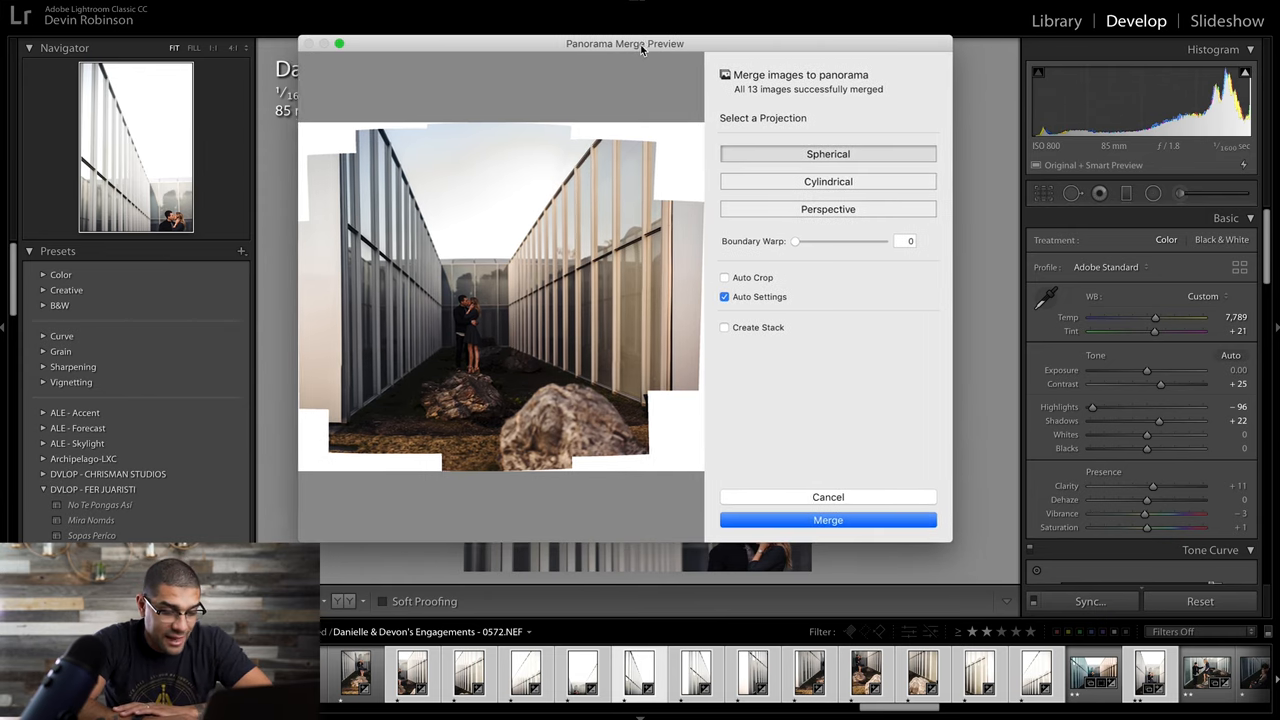
left_click_drag(625, 43, 635, 43)
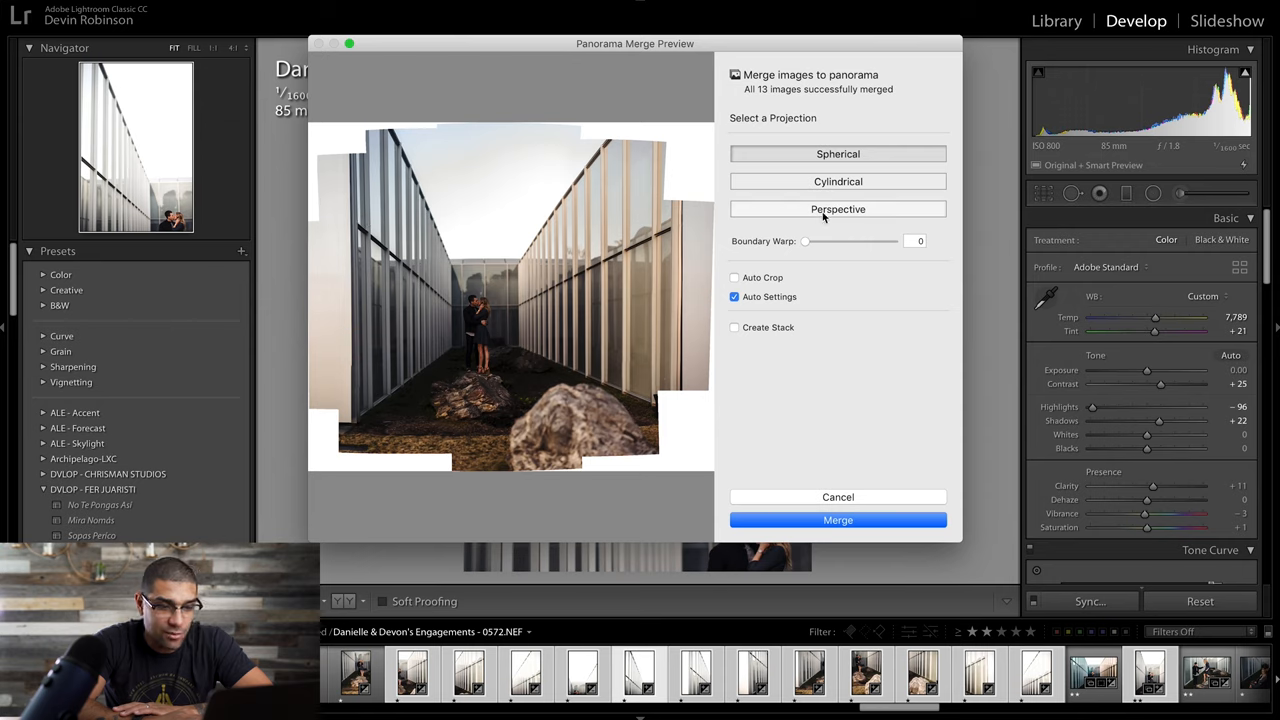
left_click(838, 209)
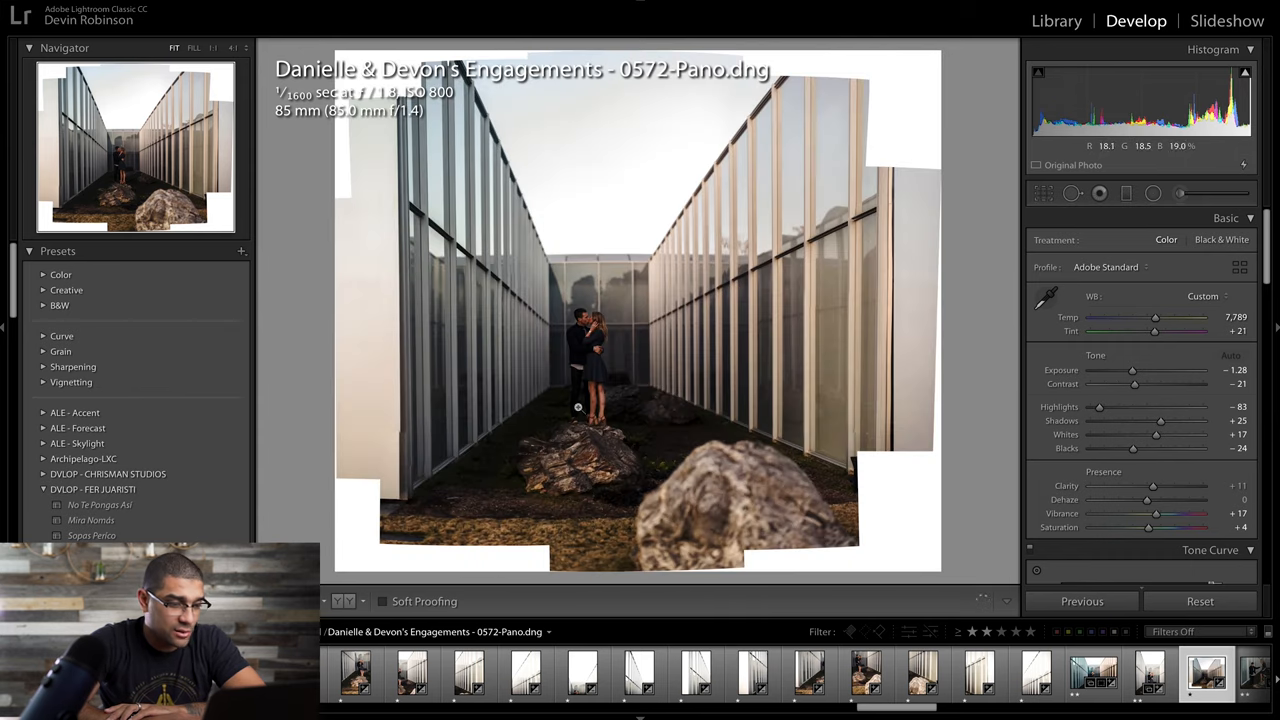
mouse_move(588, 303)
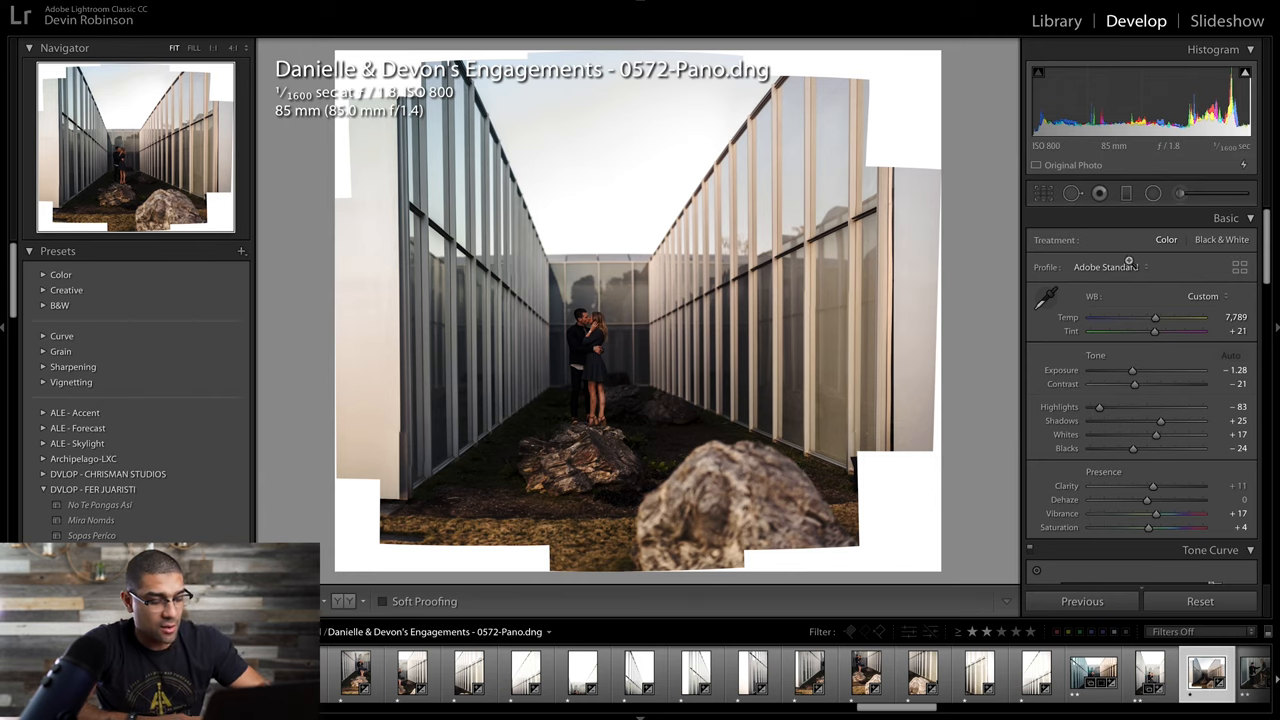
mouse_move(601, 100)
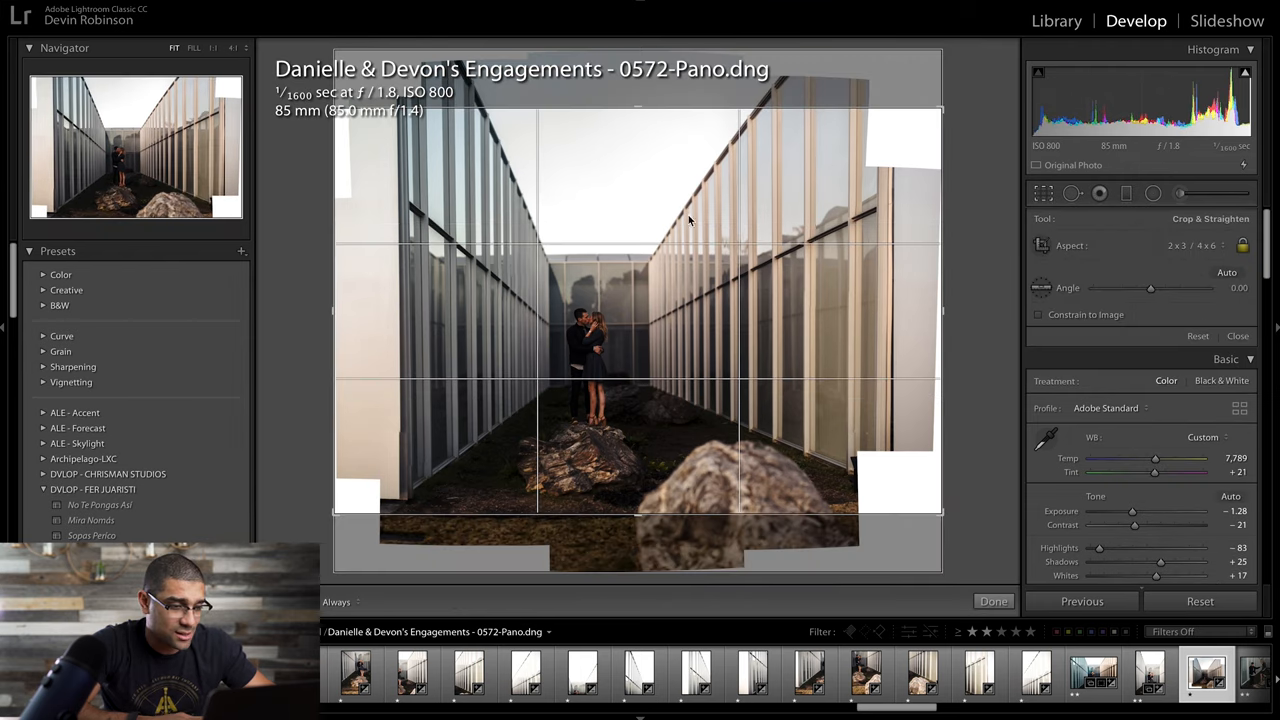
- Crop 0572-Pano inward around the couple and apply the crop
left_click_drag(637, 108, 637, 147)
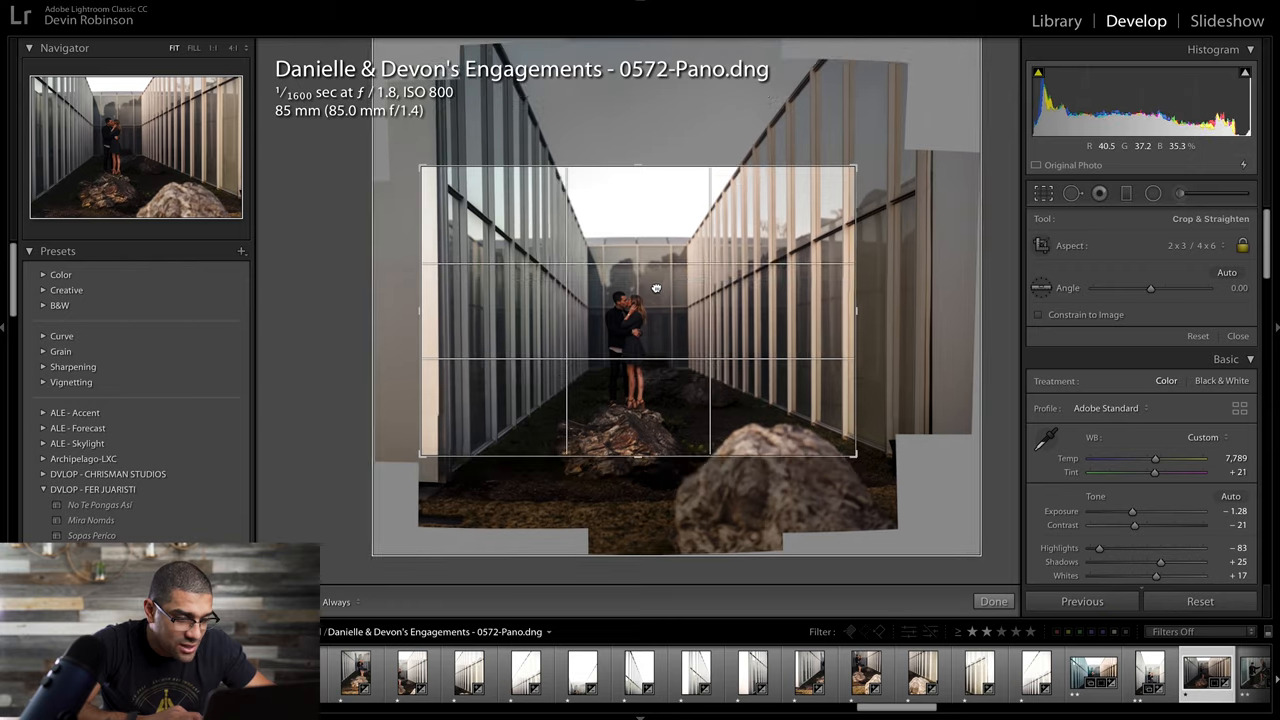
left_click(993, 601)
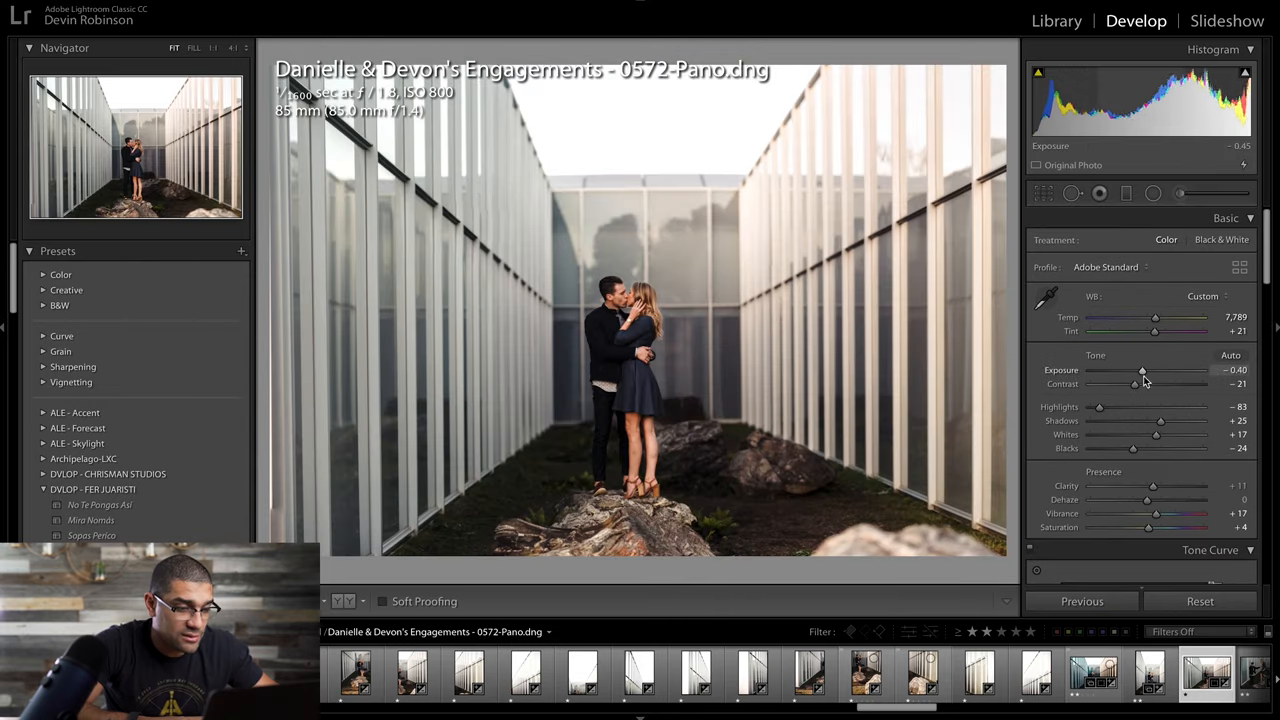
- Set panorama Exposure to about -0.20 and select the Radial Filter tool
left_click_drag(1142, 370, 1147, 370)
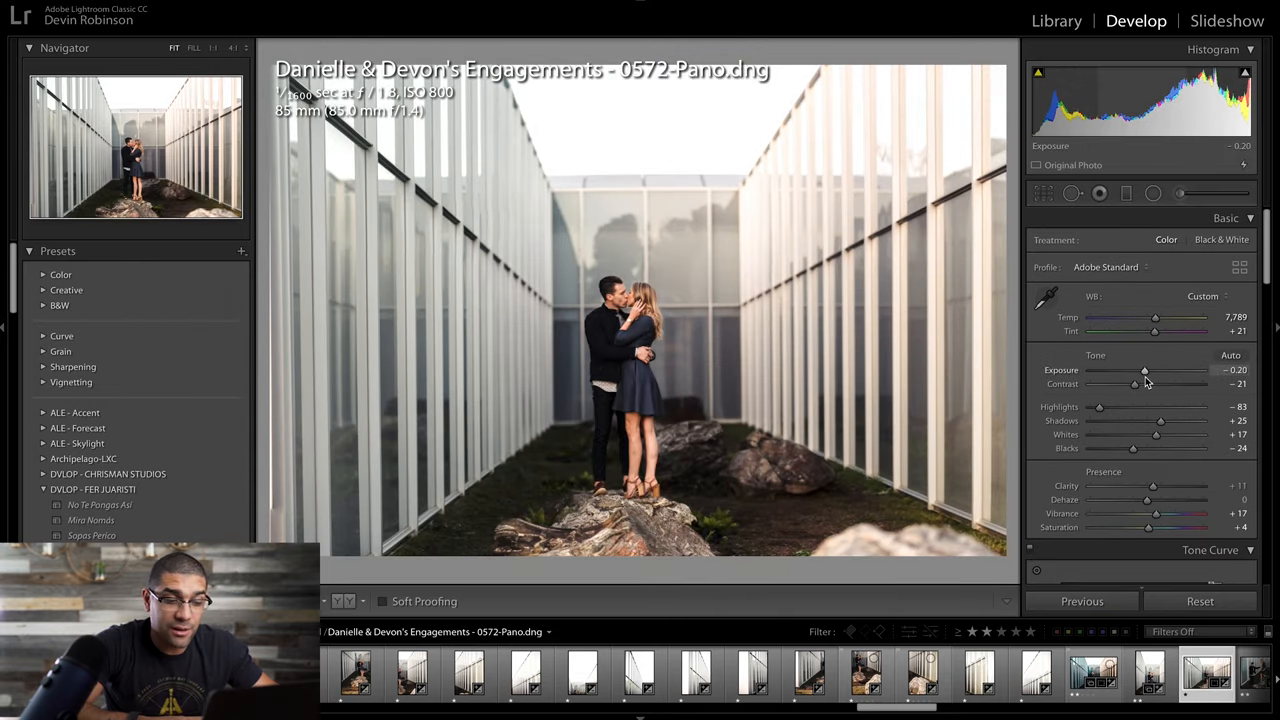
left_click(1153, 193)
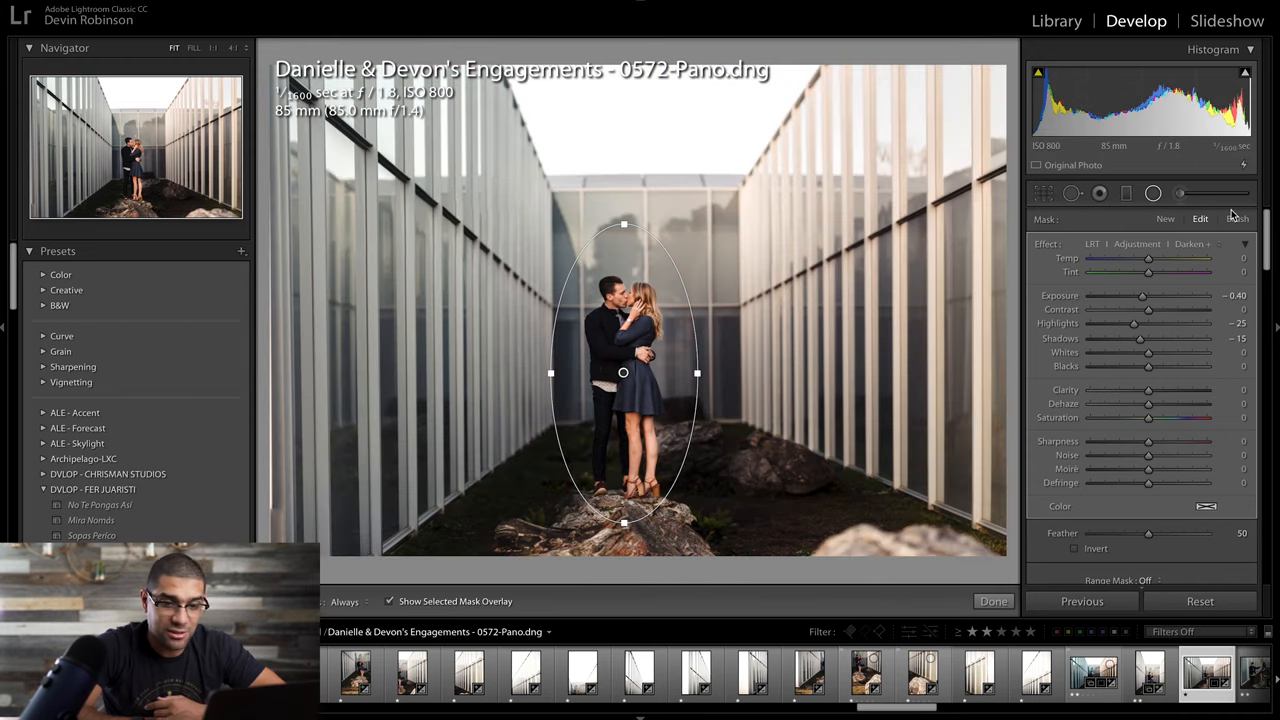
- Erase the radial filter mask off the zoomed-in couple, then return to full view
left_click(1153, 193)
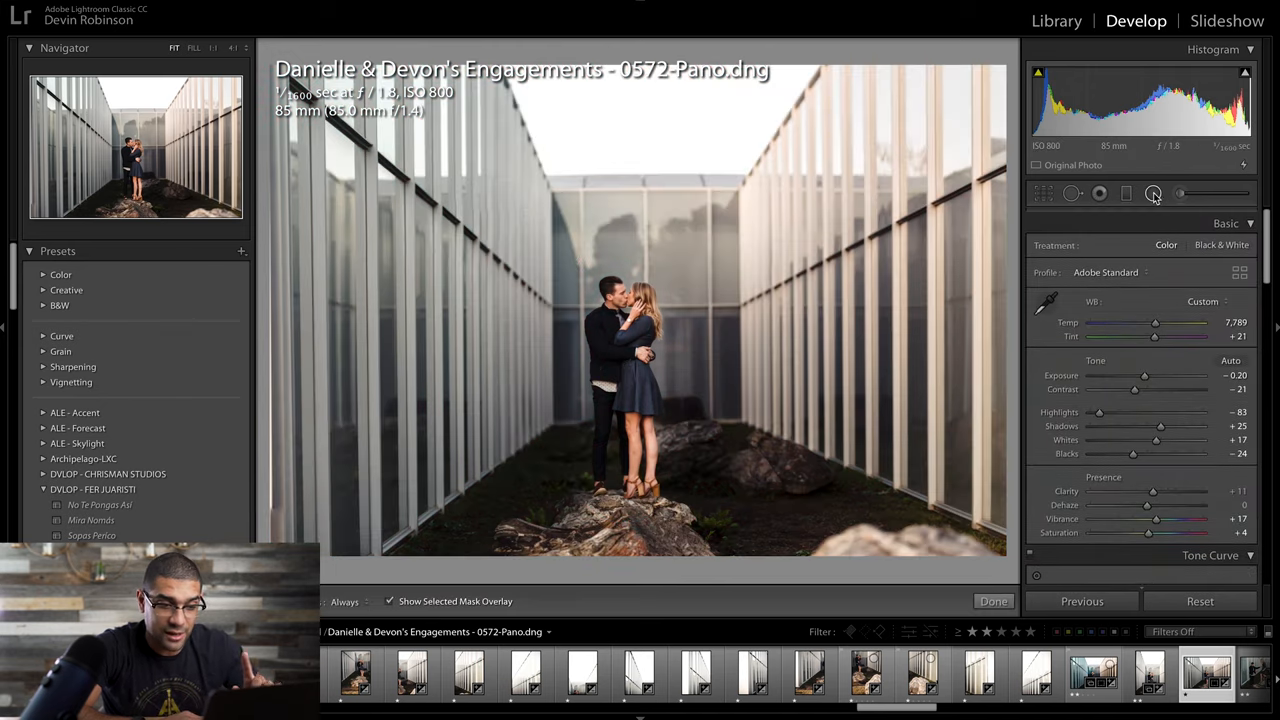
left_click(1152, 193)
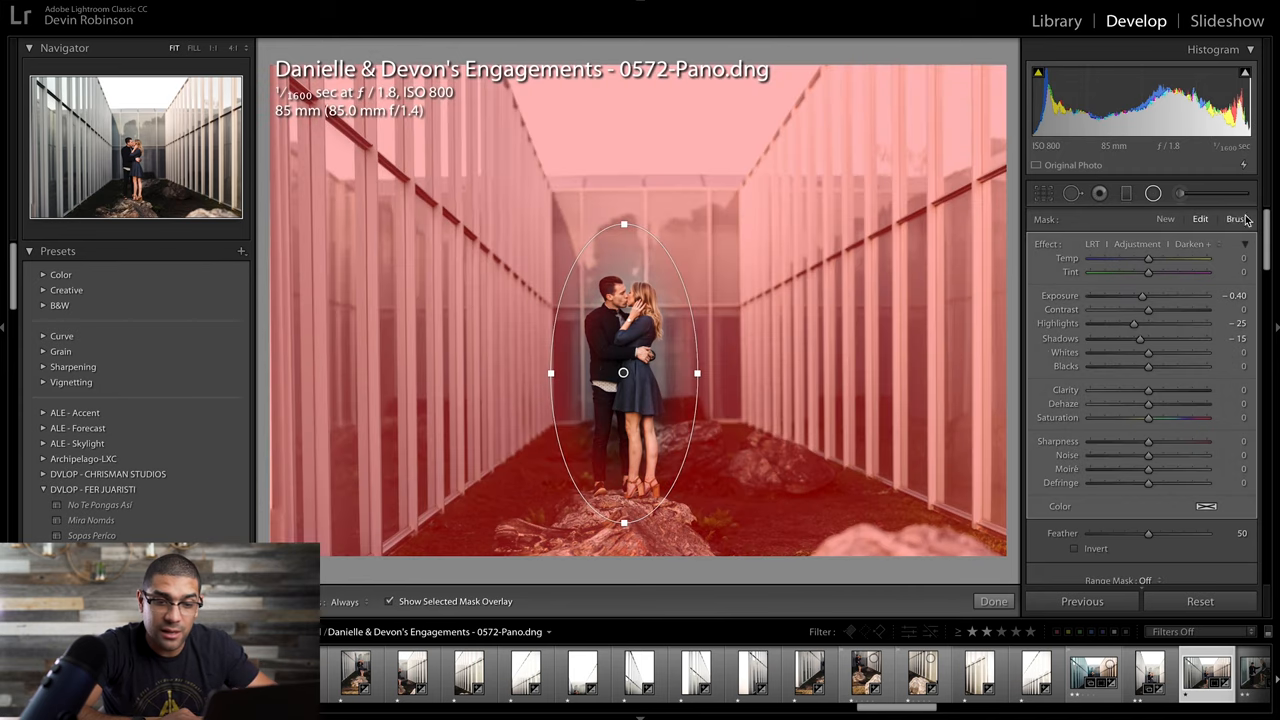
left_click(1237, 219)
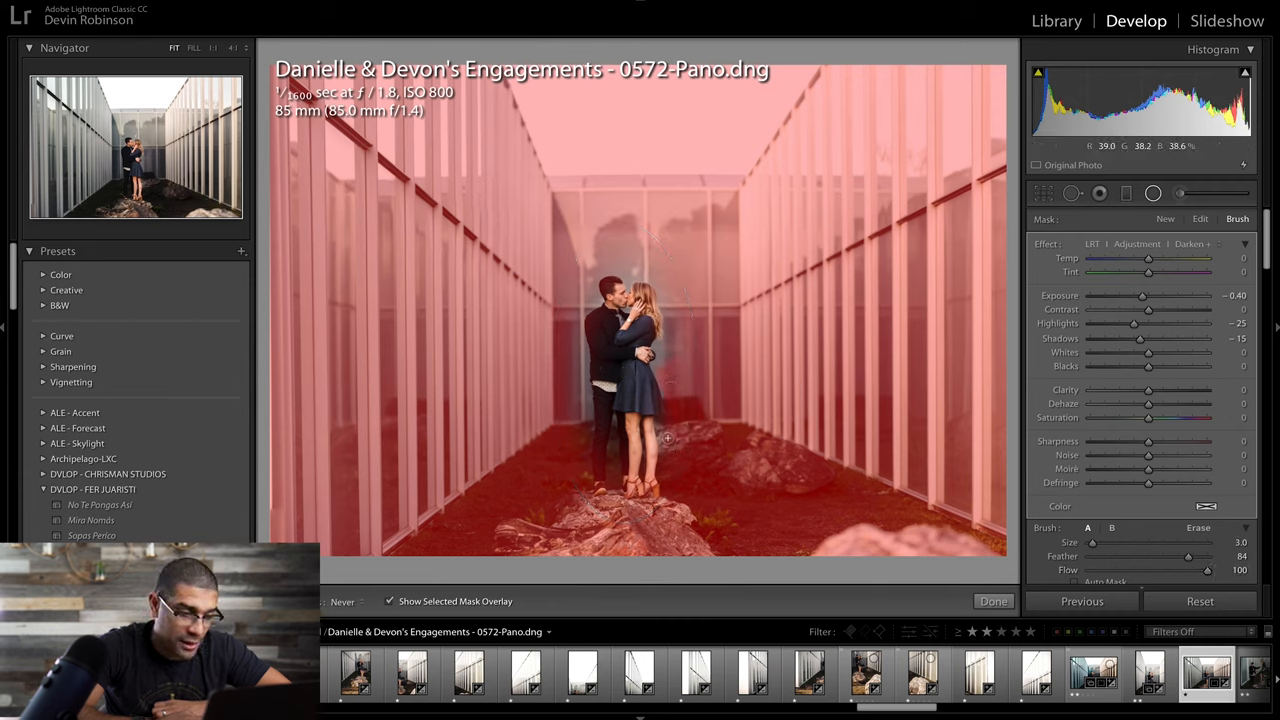
left_click(389, 601)
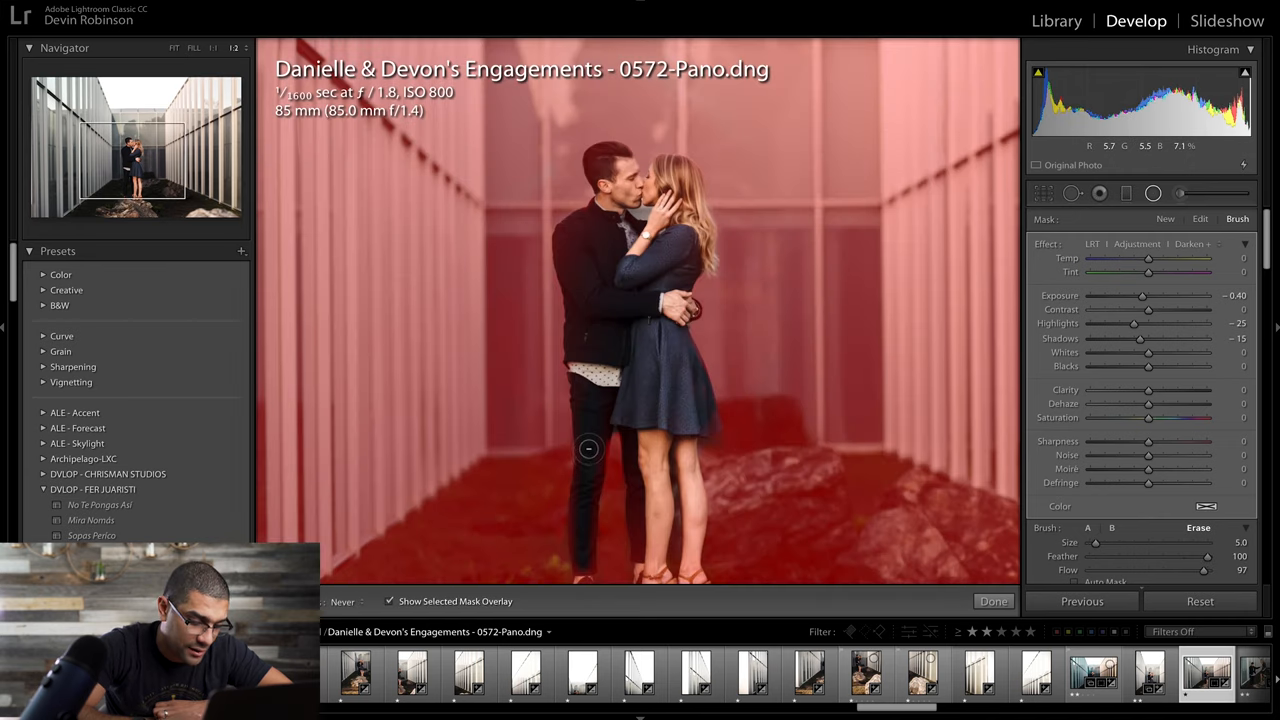
left_click(390, 601)
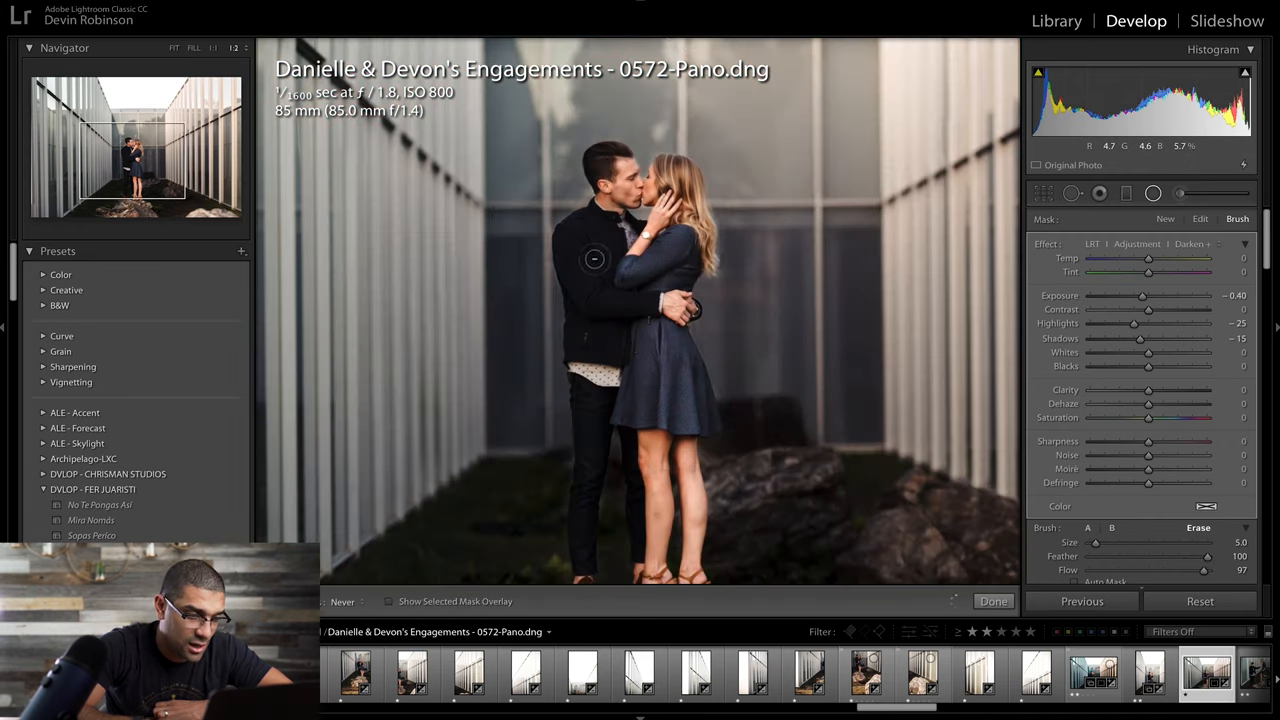
left_click_drag(594, 259, 635, 347)
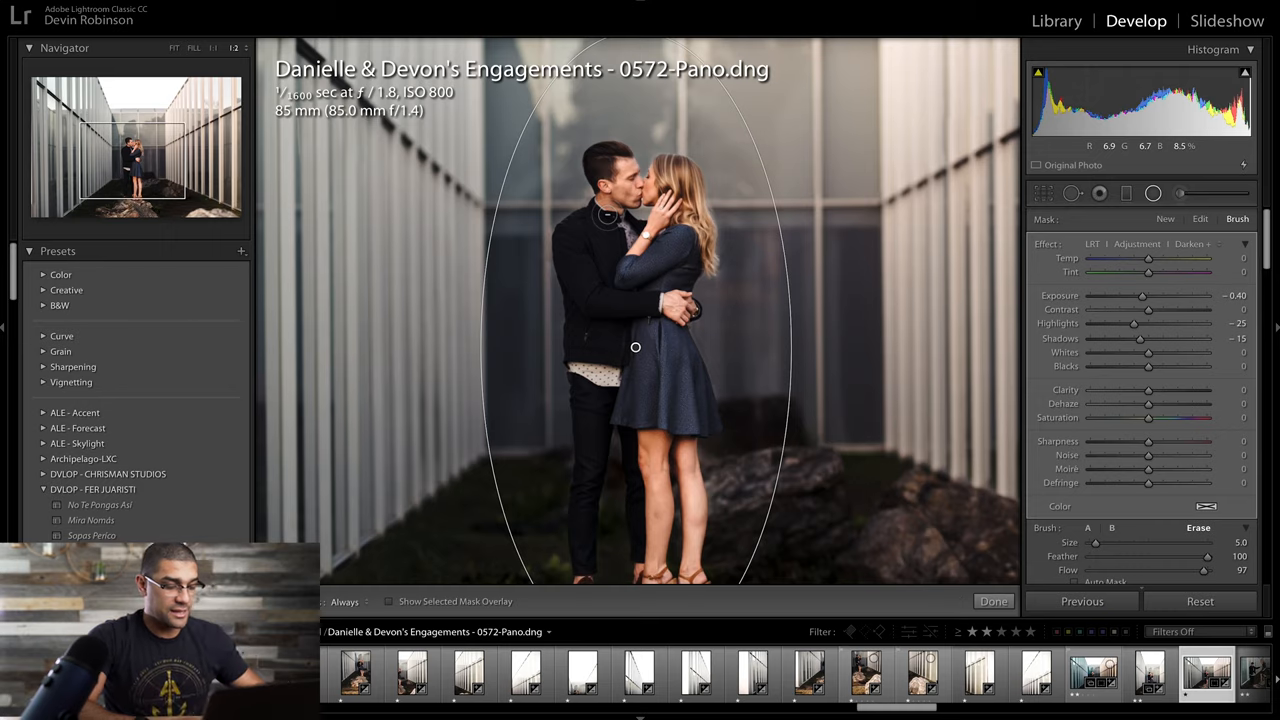
left_click(193, 47)
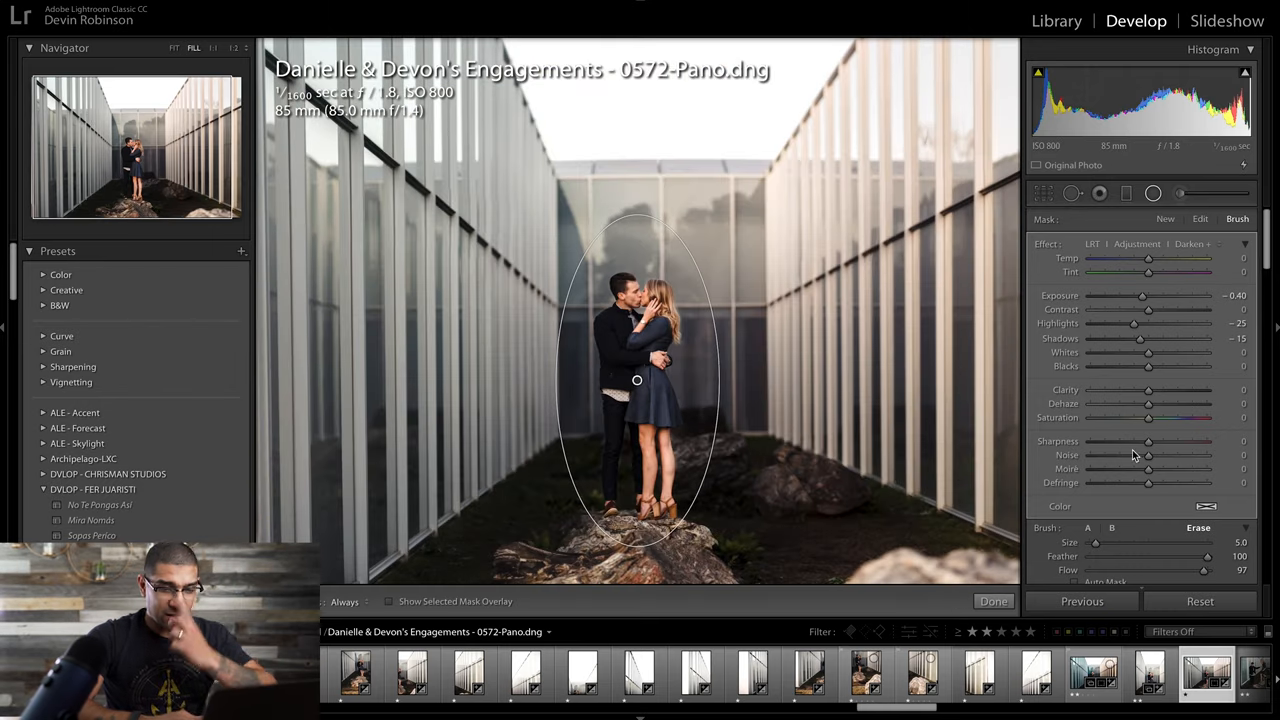
left_click(993, 601)
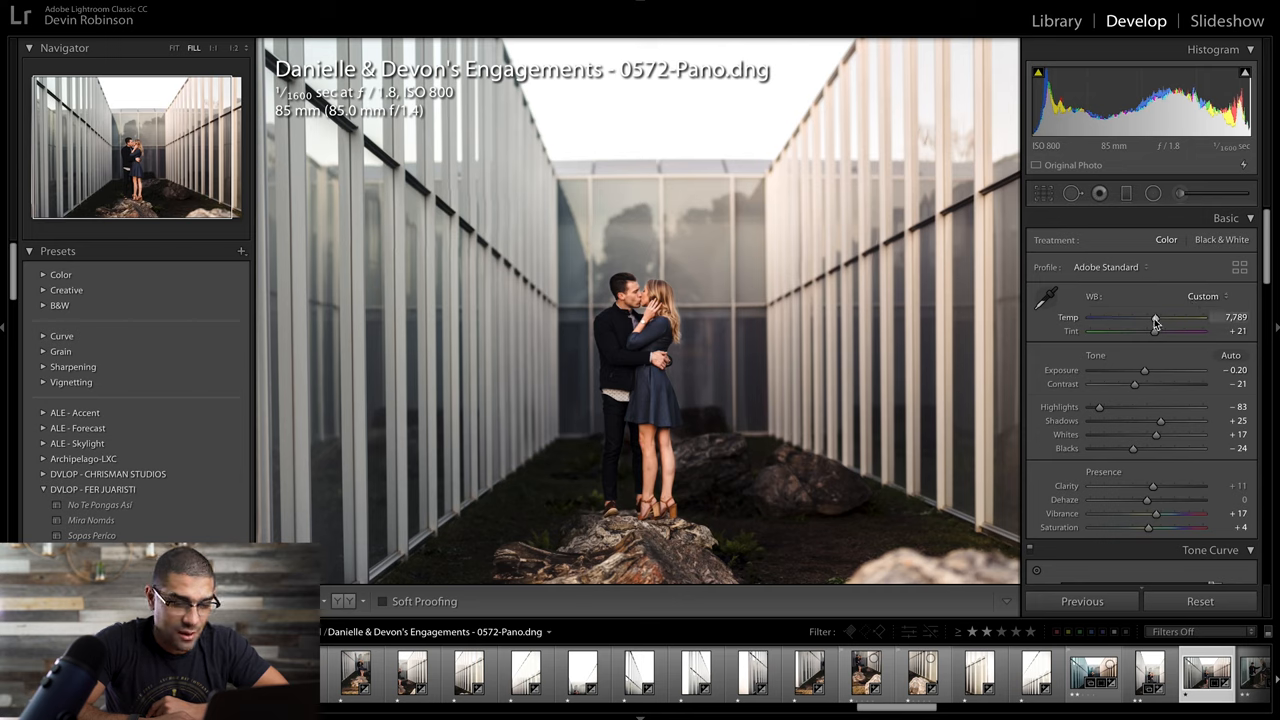
- Set white balance to Temp 7,500 and Tint +11, with Contrast at -4
left_click_drag(1155, 317, 1148, 317)
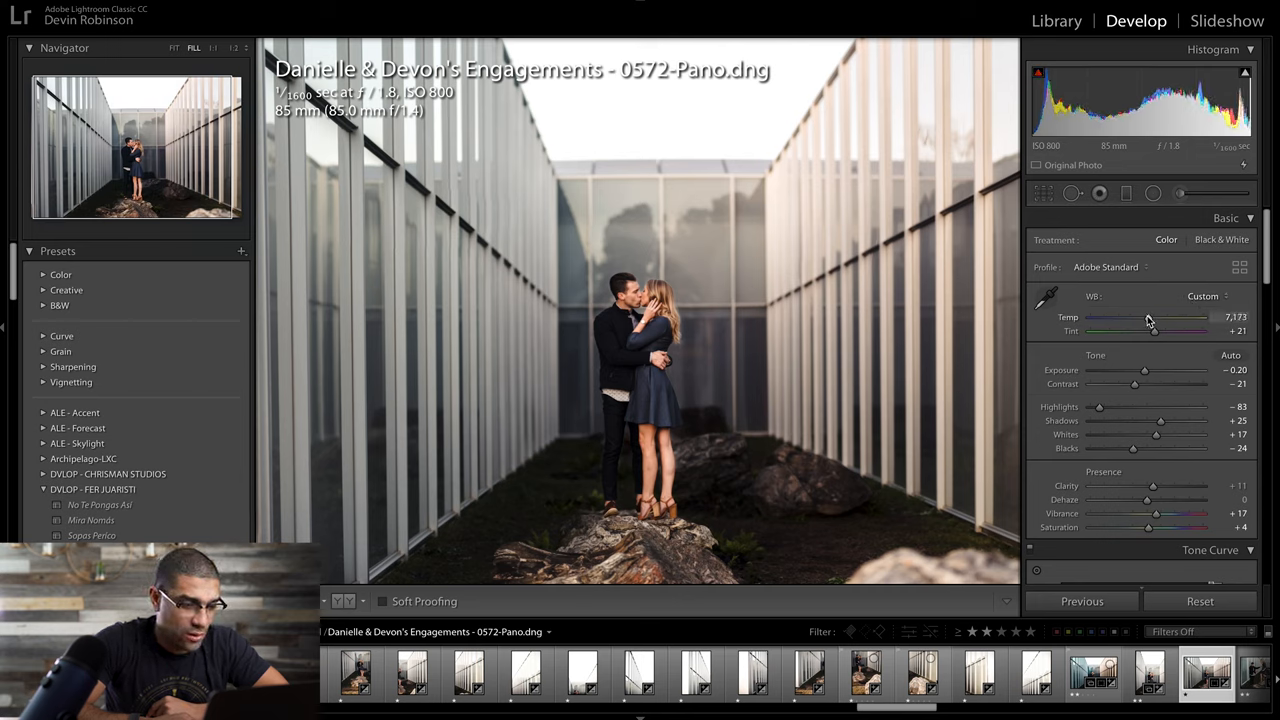
left_click_drag(1155, 317, 1143, 317)
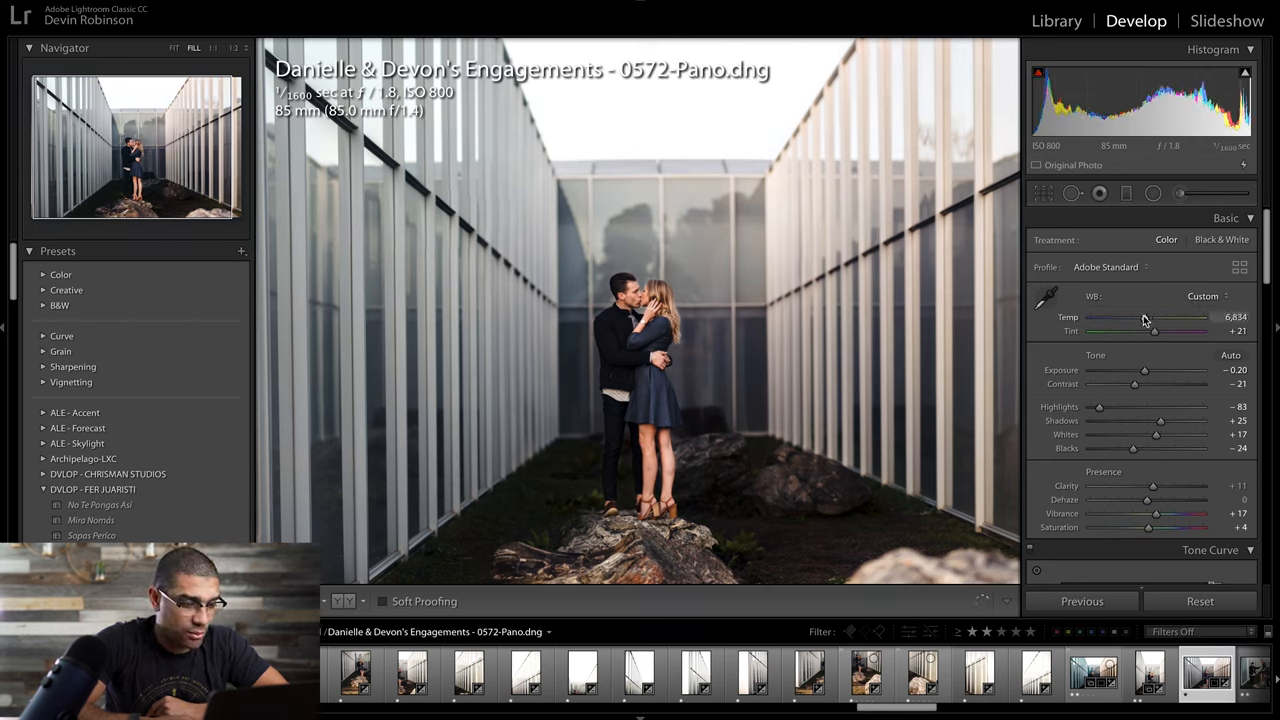
left_click_drag(1140, 317, 1148, 317)
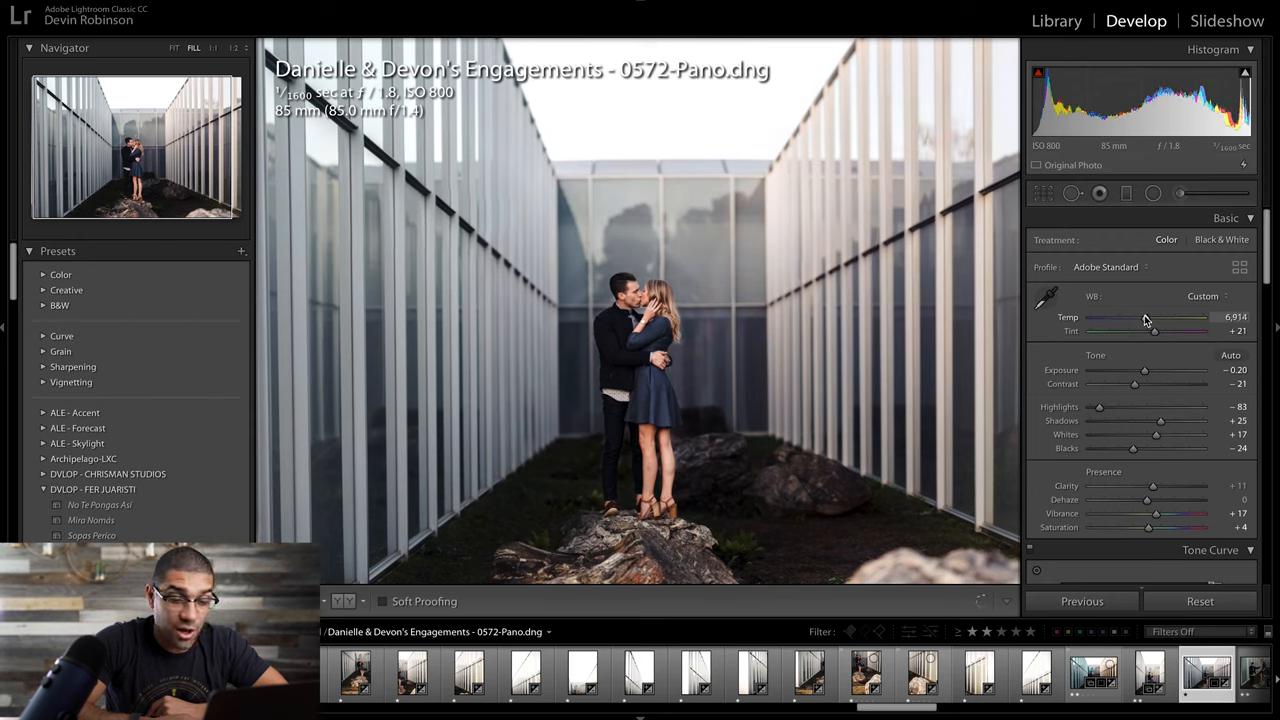
left_click_drag(1143, 317, 1147, 317)
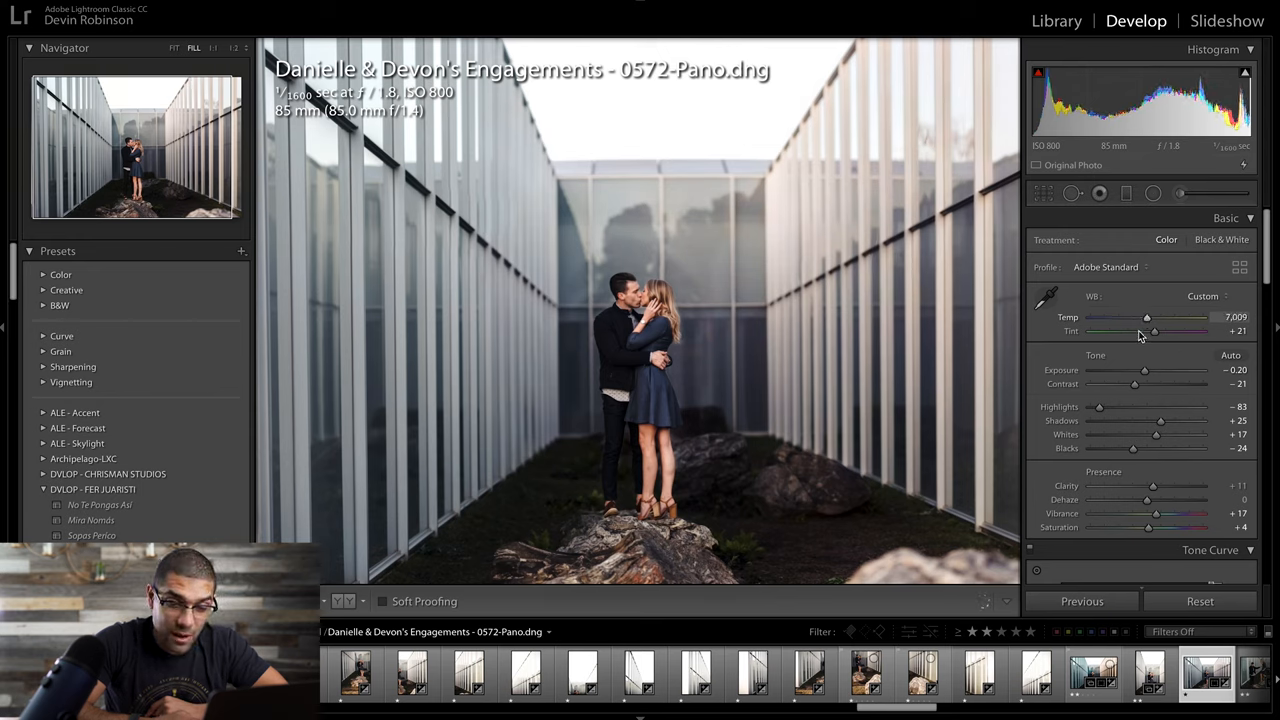
left_click_drag(1147, 318, 1155, 318)
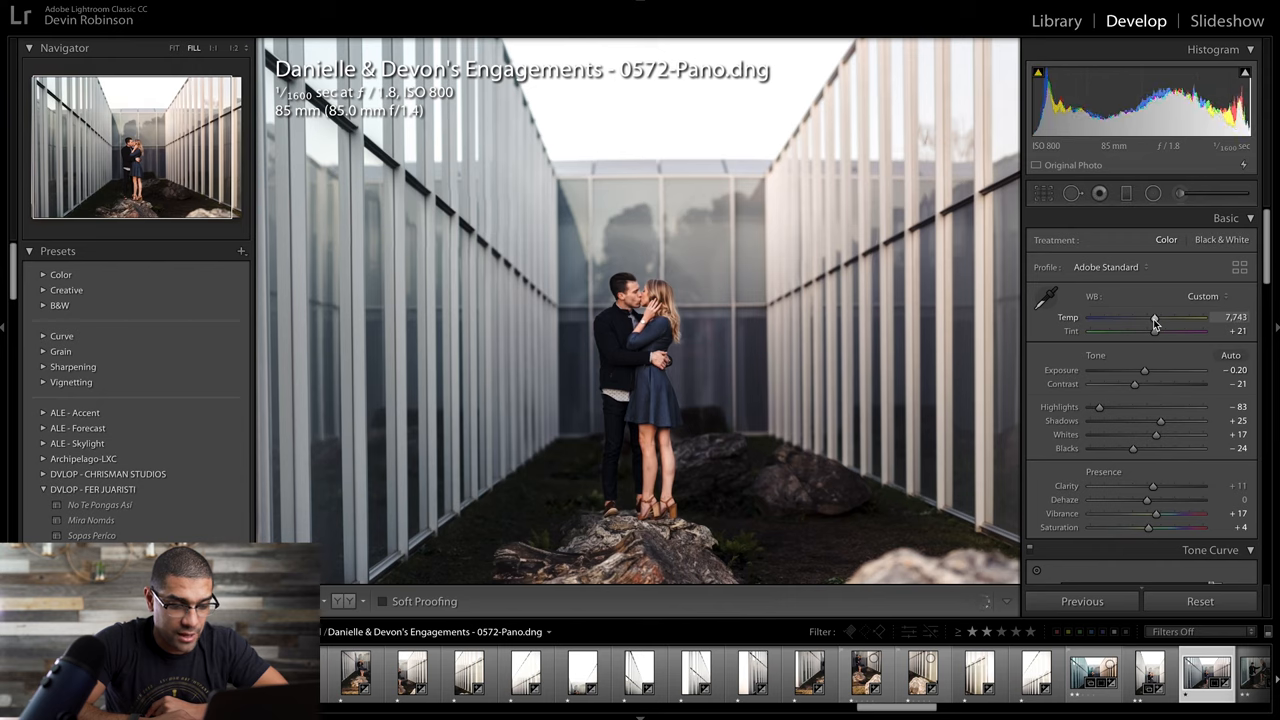
mouse_move(1156, 287)
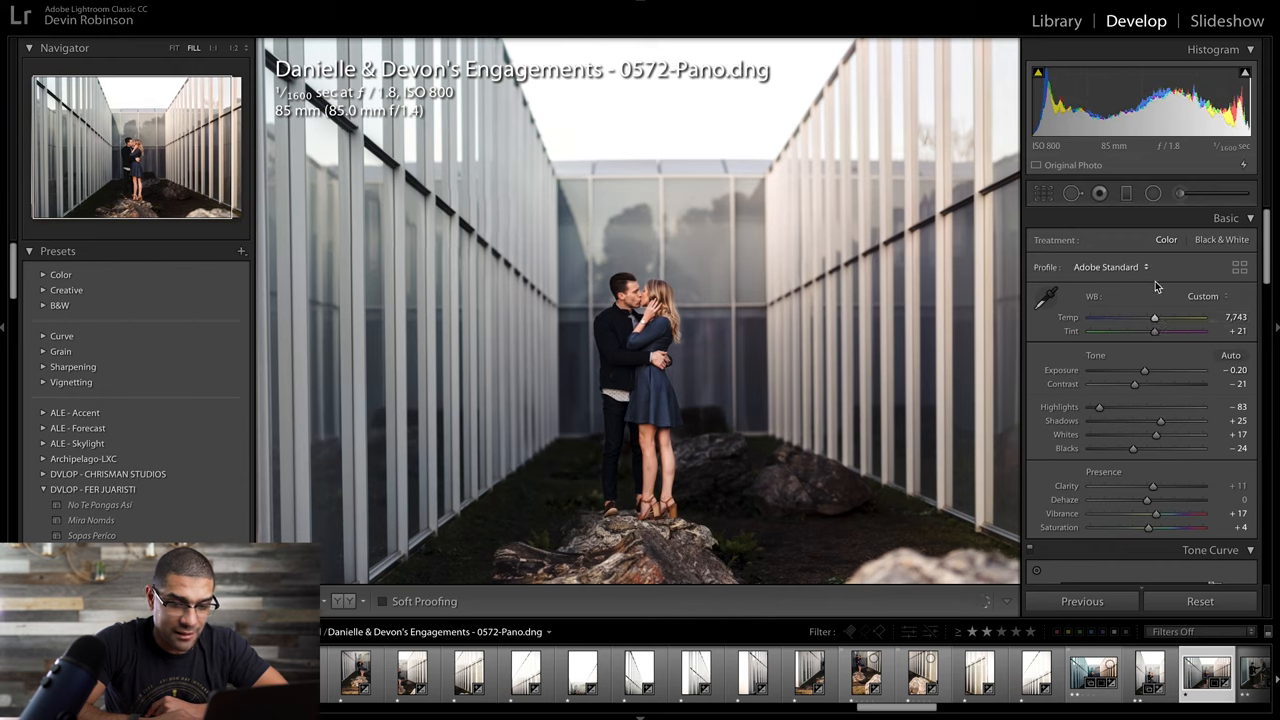
left_click_drag(1154, 317, 1160, 317)
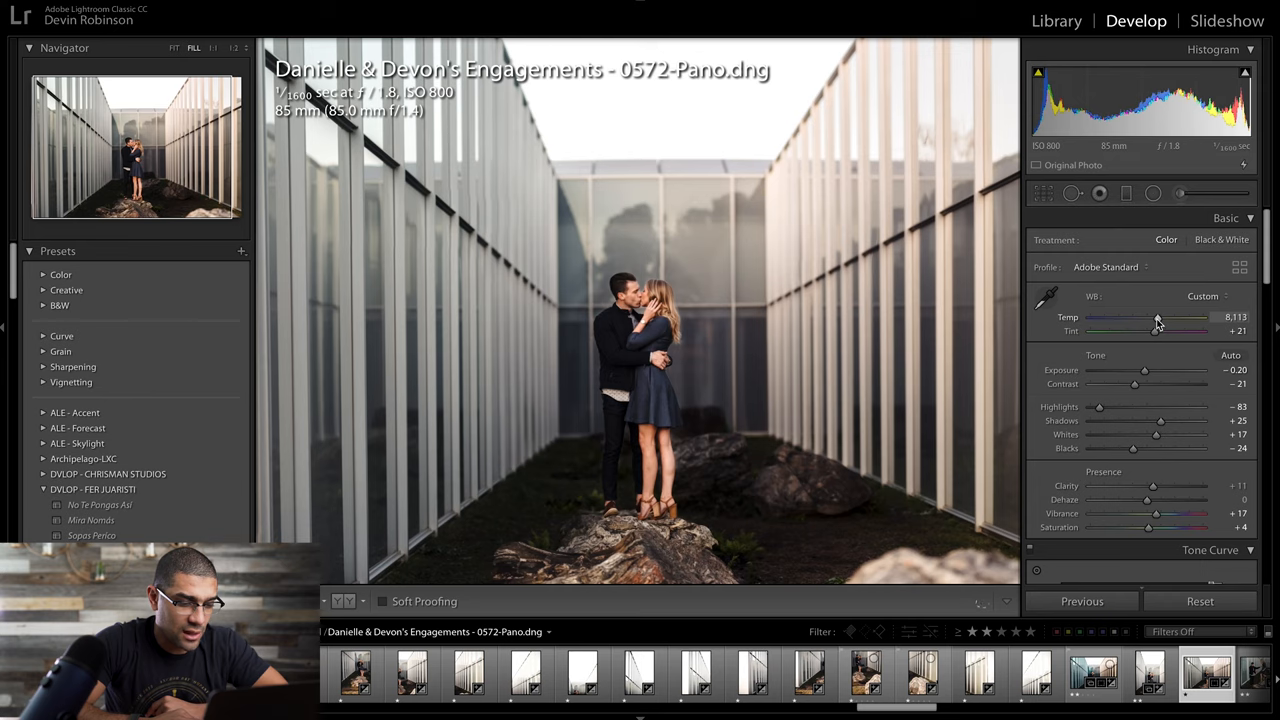
mouse_move(1146, 389)
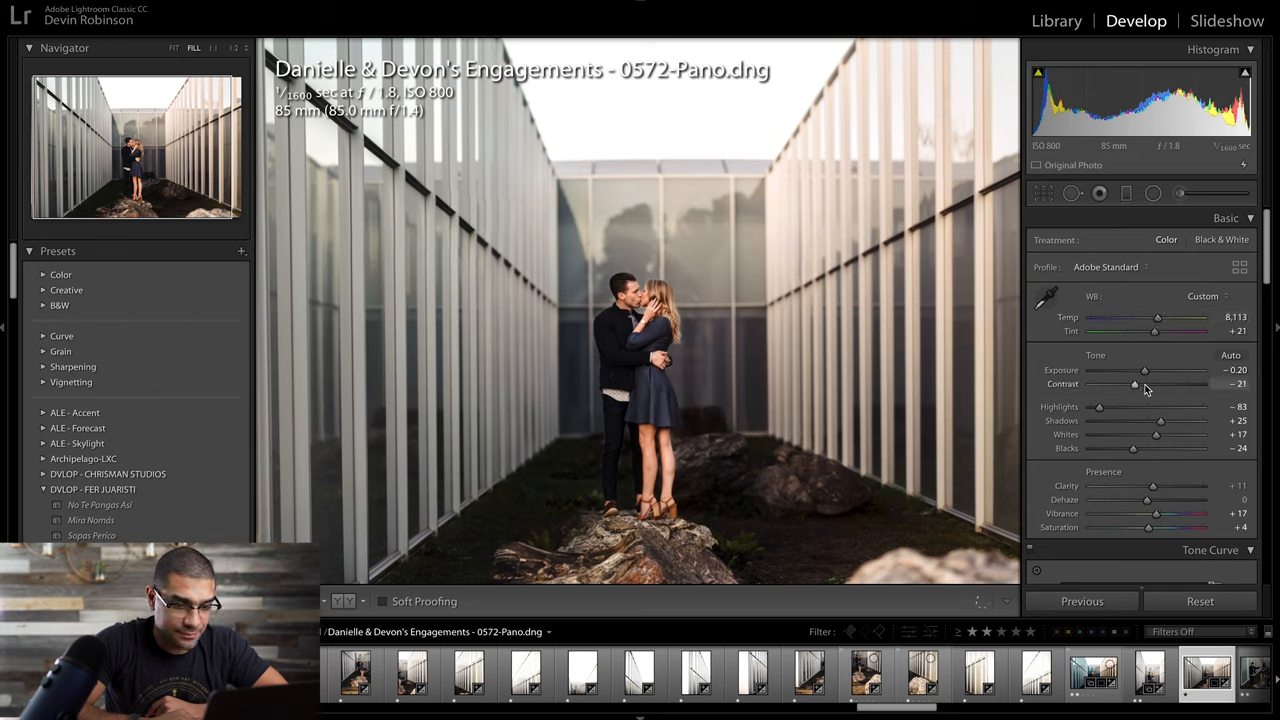
left_click_drag(1134, 384, 1145, 384)
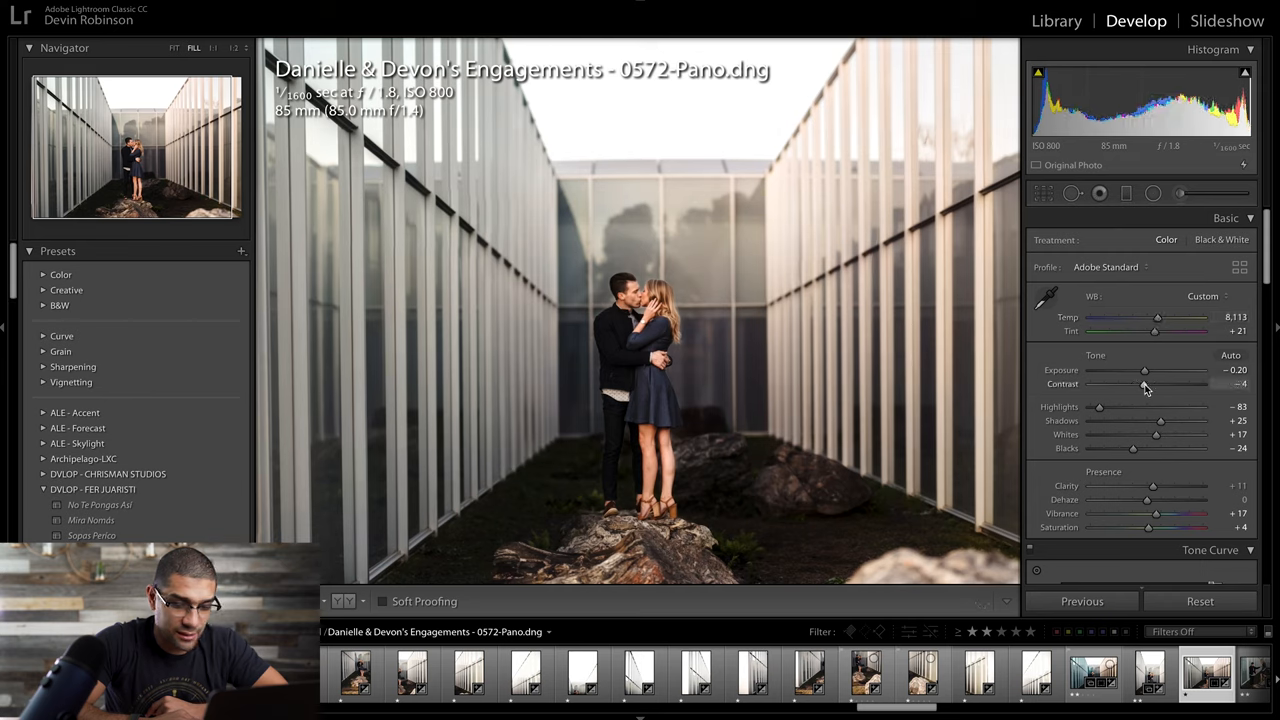
left_click_drag(1157, 317, 1153, 317)
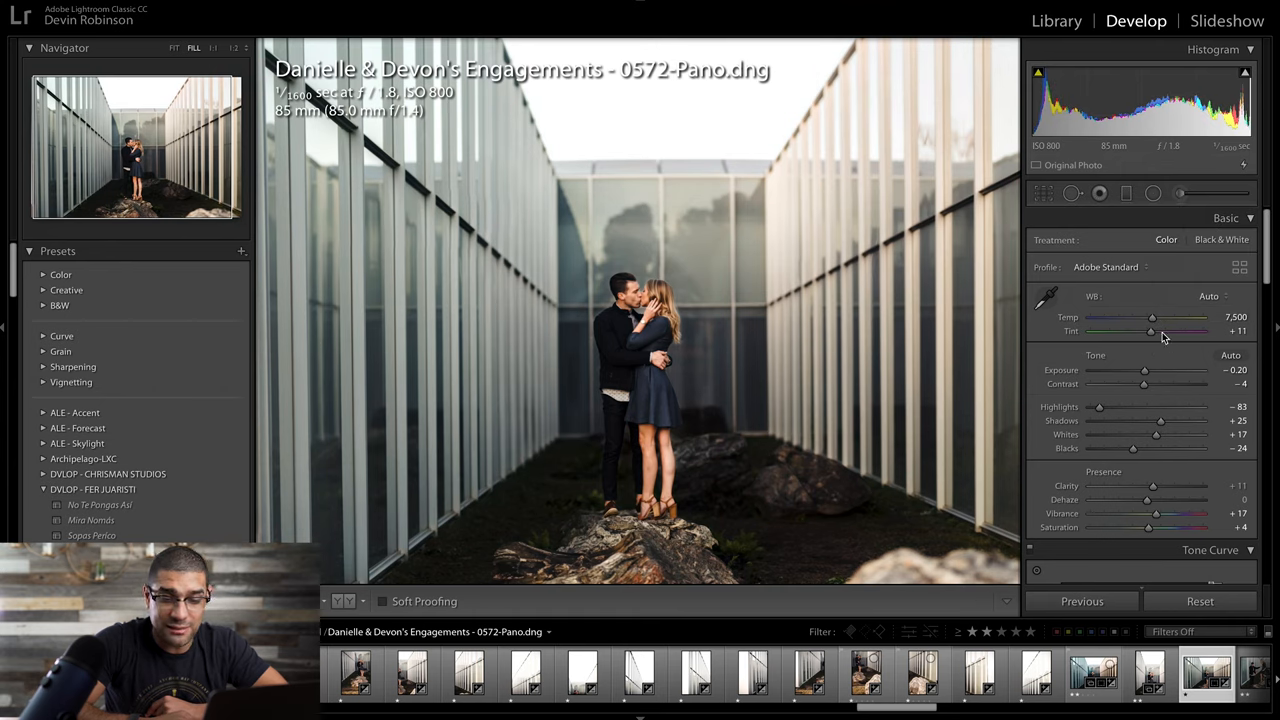
left_click_drag(1152, 317, 1155, 317)
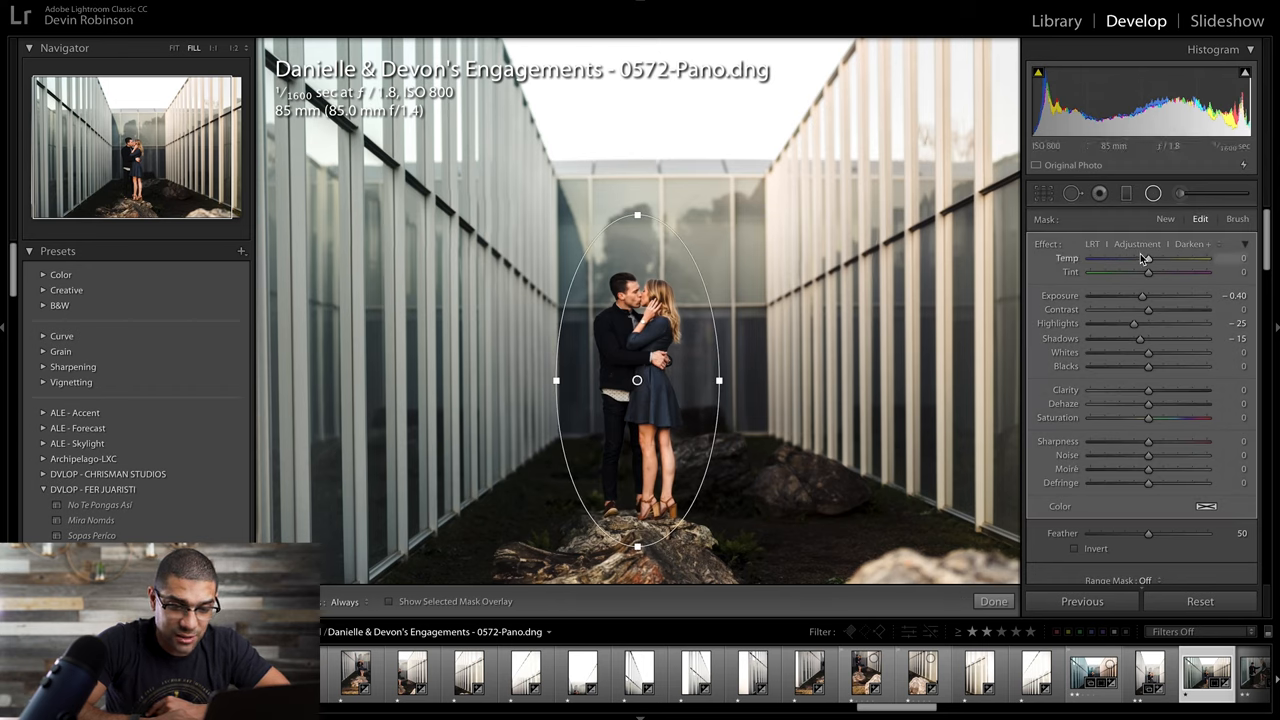
- Adjust the radial filter's Temp slider back and forth, settling at -14
left_click_drag(1147, 258, 1145, 258)
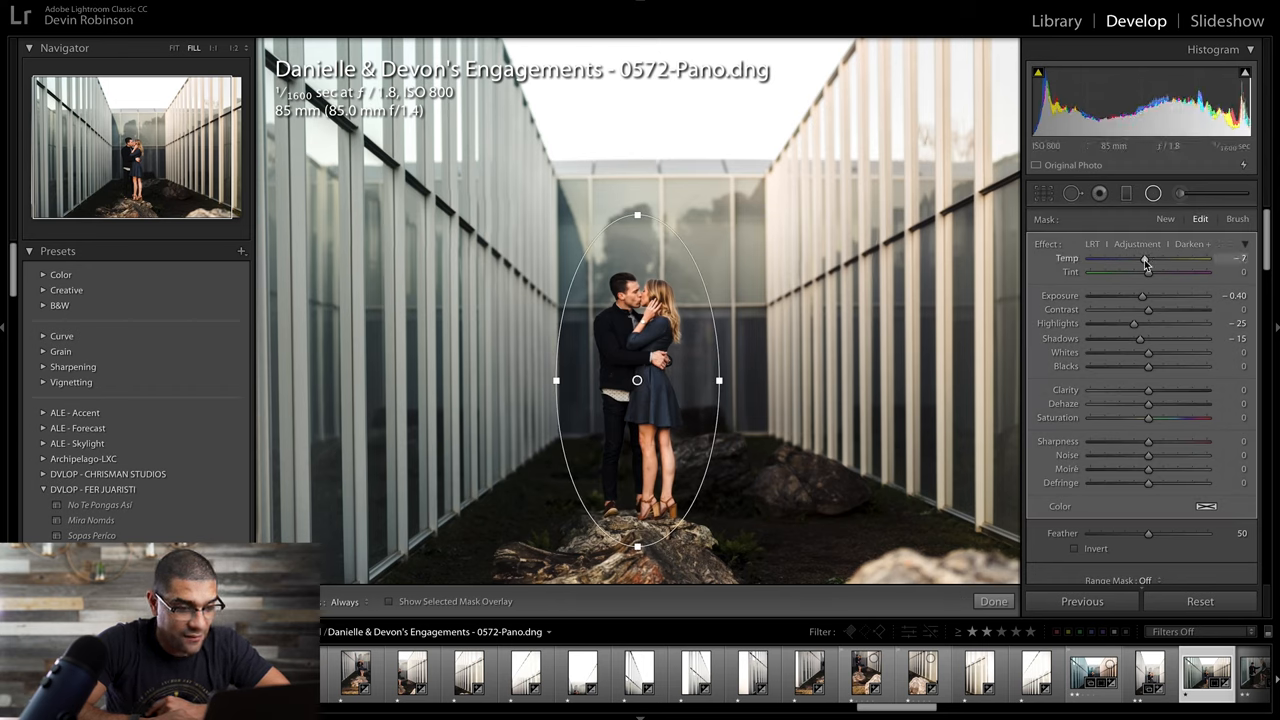
left_click_drag(1148, 259, 1135, 259)
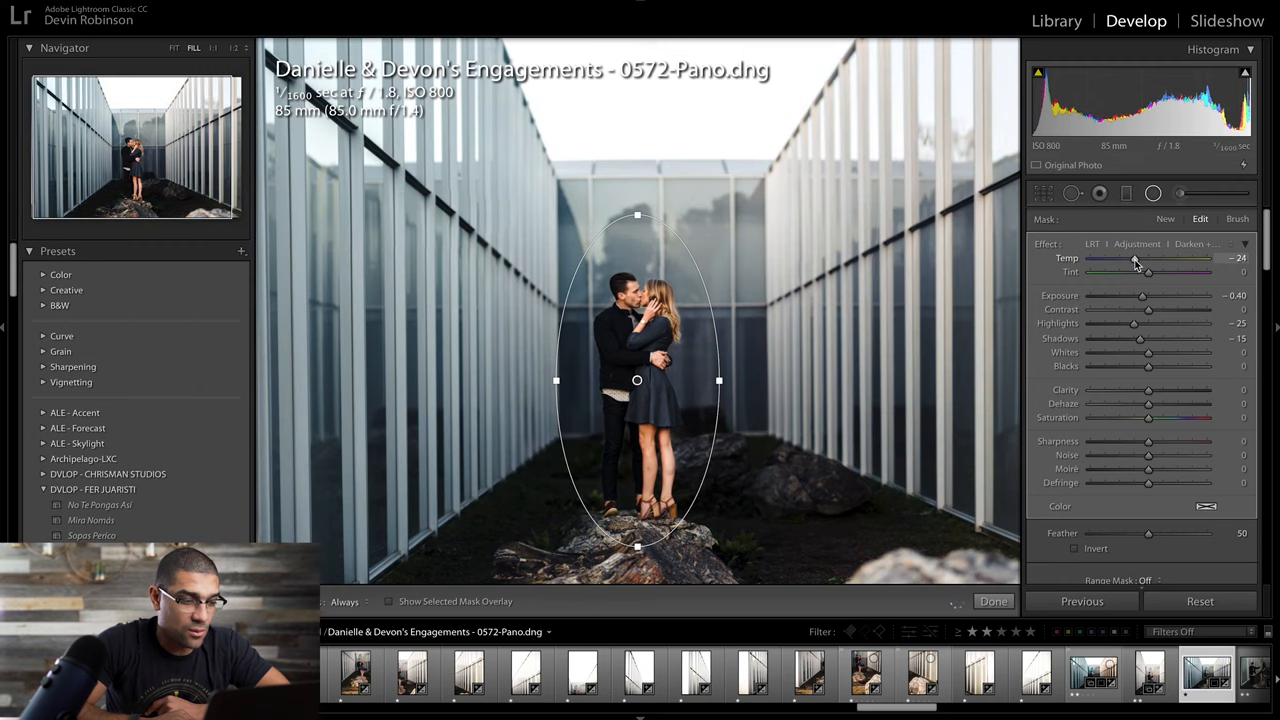
left_click_drag(1150, 258, 1138, 258)
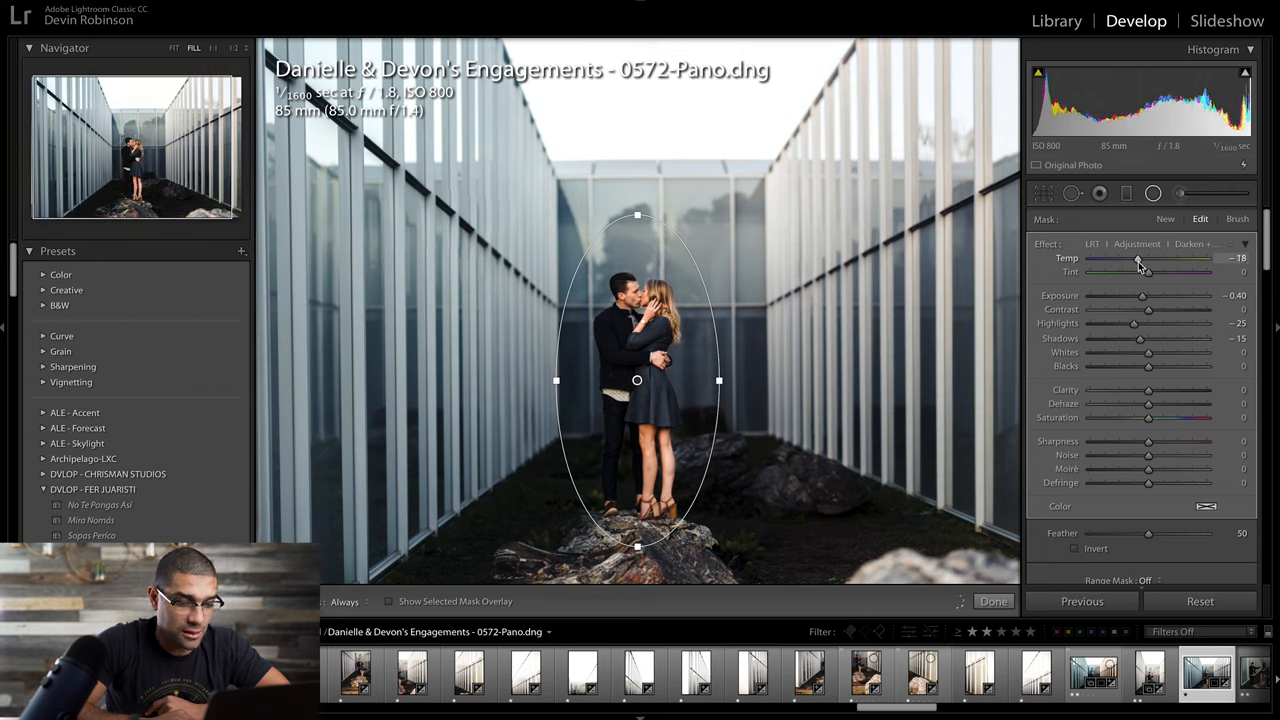
left_click_drag(1140, 258, 1142, 258)
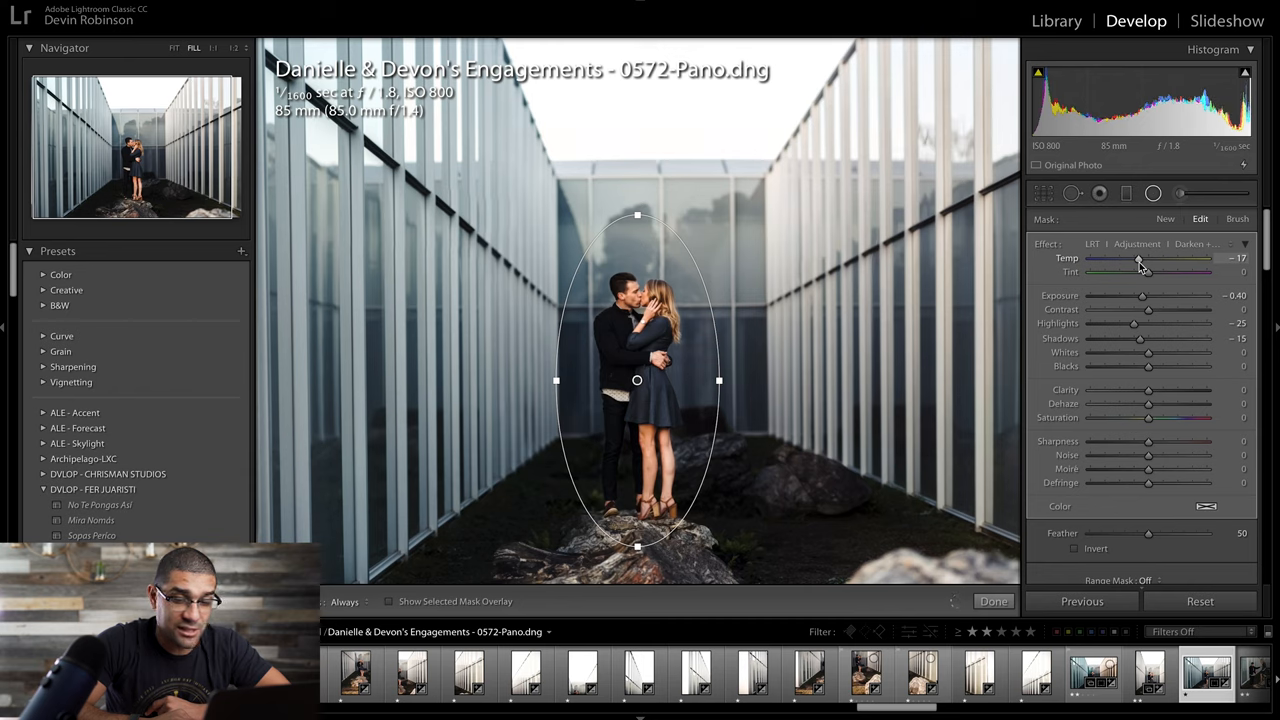
left_click_drag(1138, 264, 1142, 264)
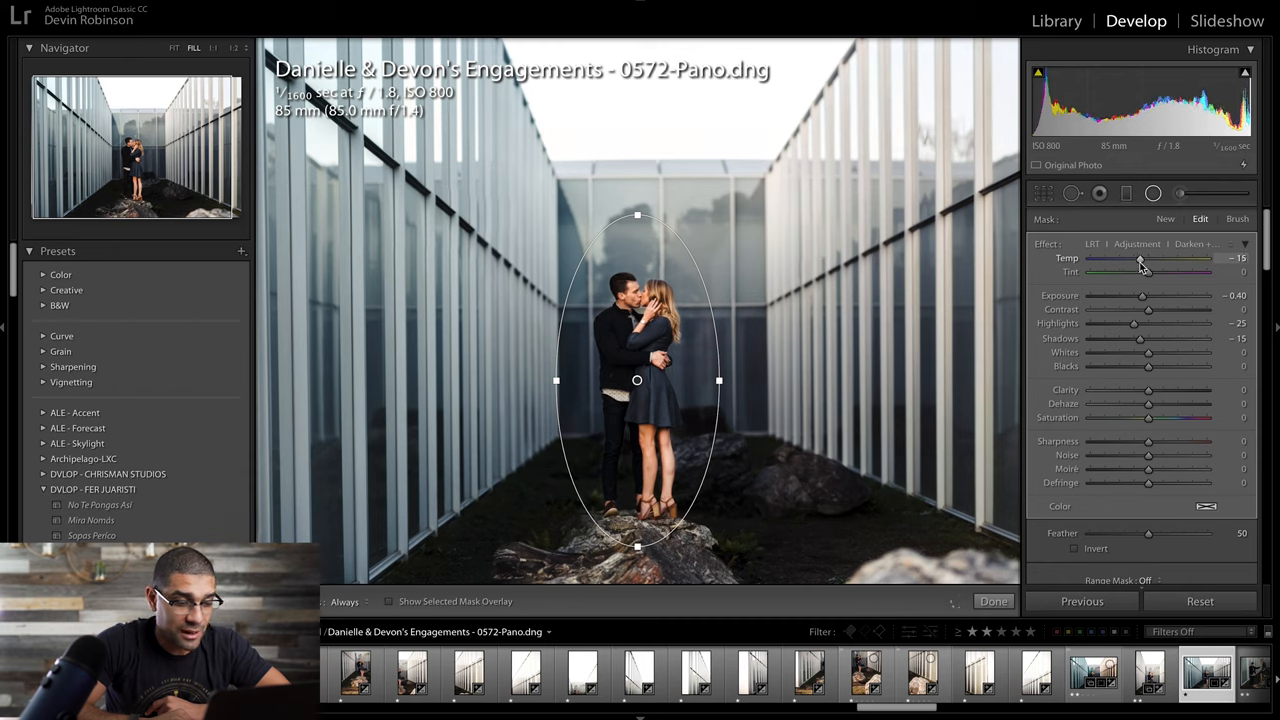
left_click_drag(1148, 258, 1148, 258)
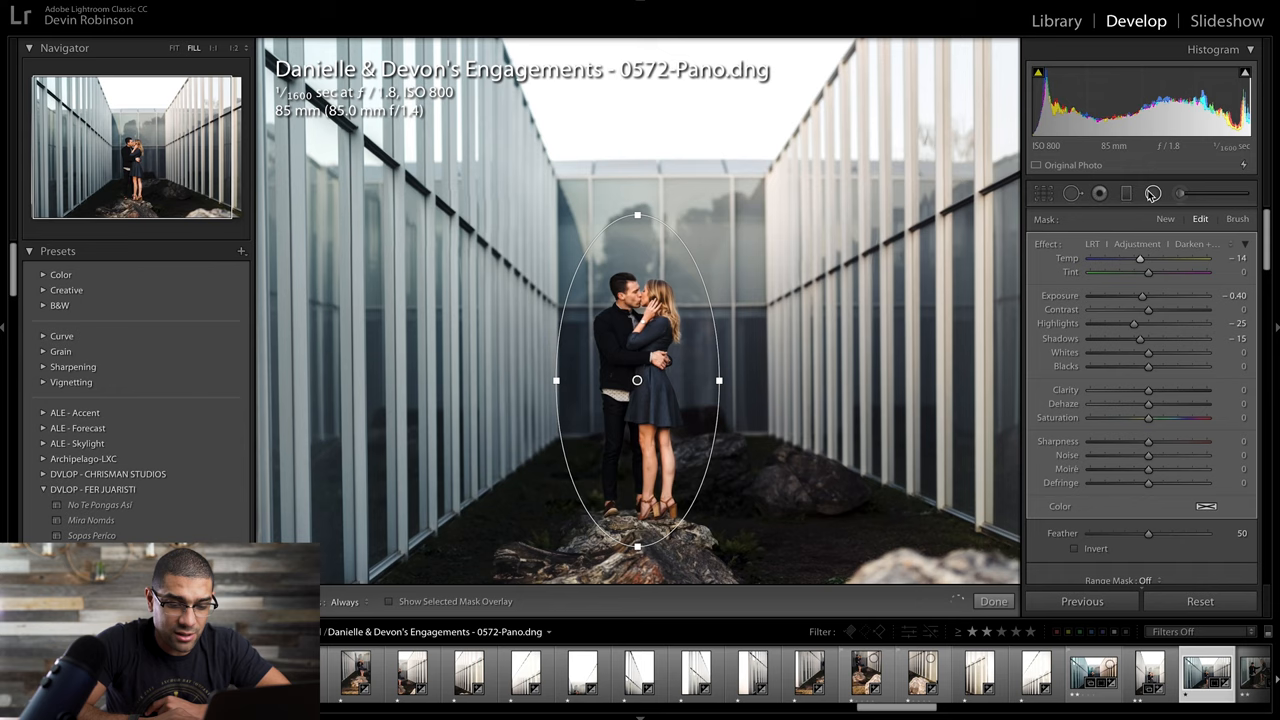
- Close the oval radial filter, returning to global settings (temperature 7,694, tint +11)
left_click(993, 601)
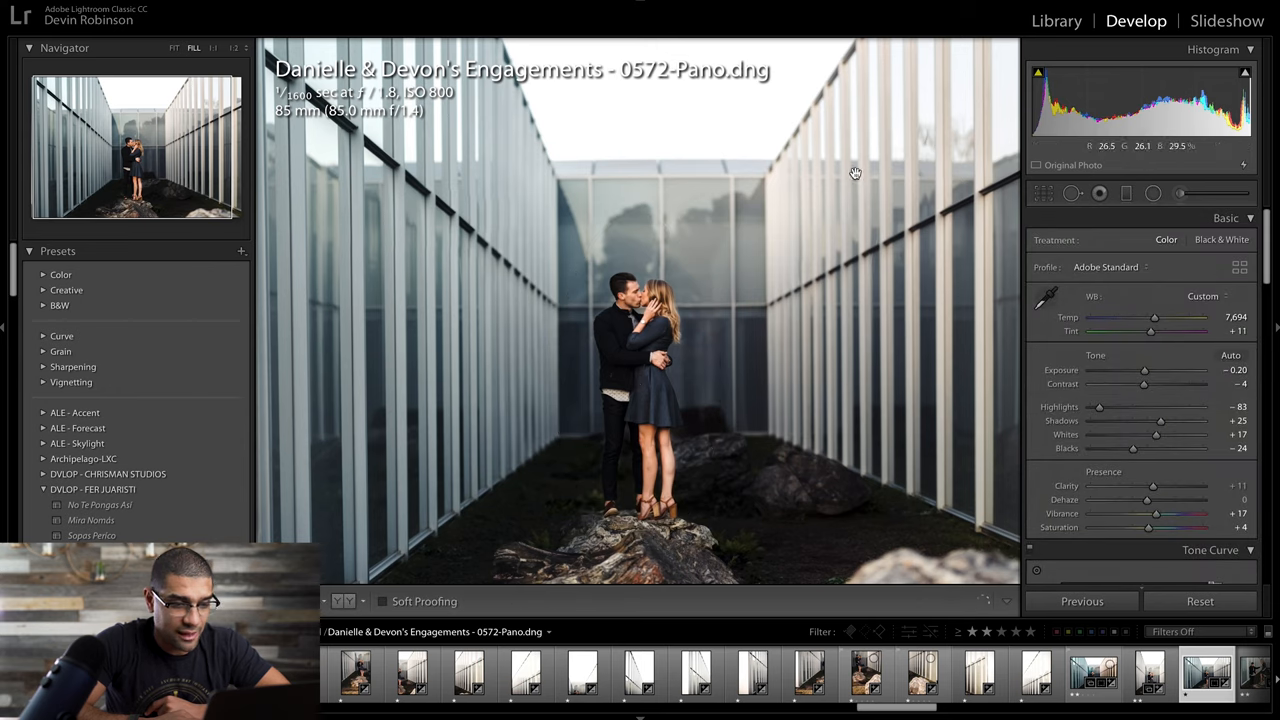
mouse_move(428, 351)
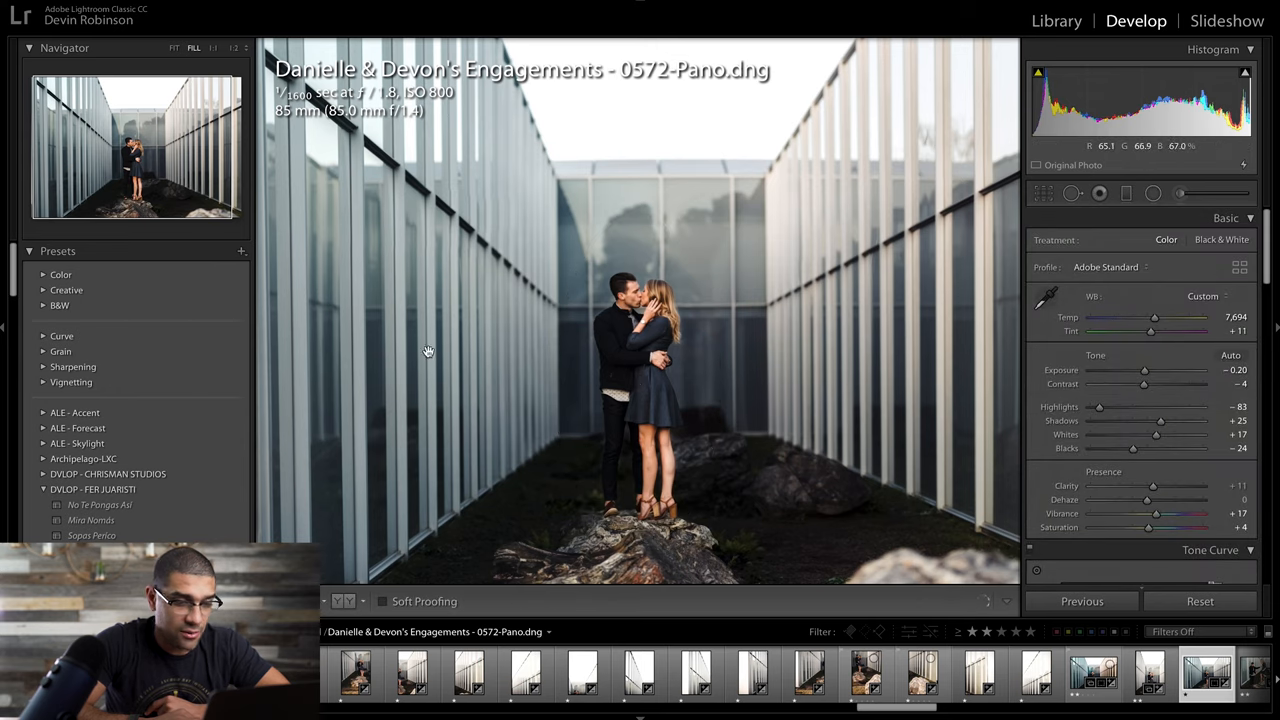
mouse_move(919, 318)
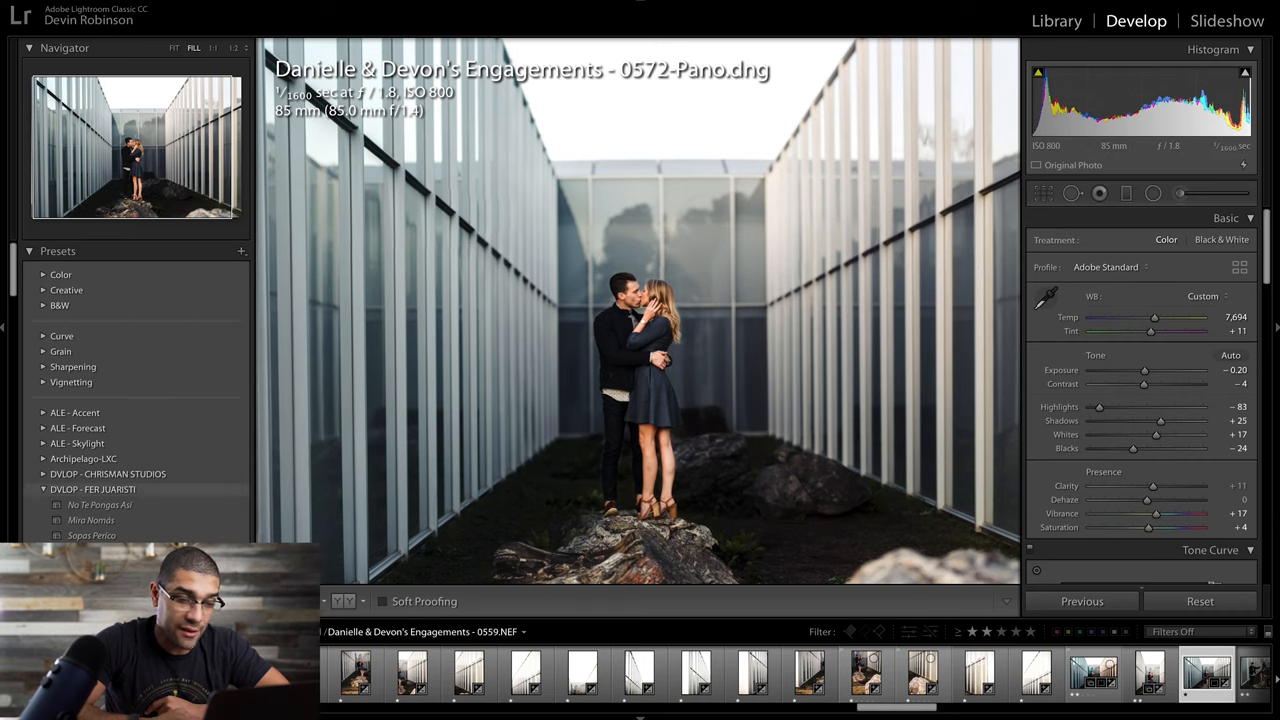
mouse_move(1053, 295)
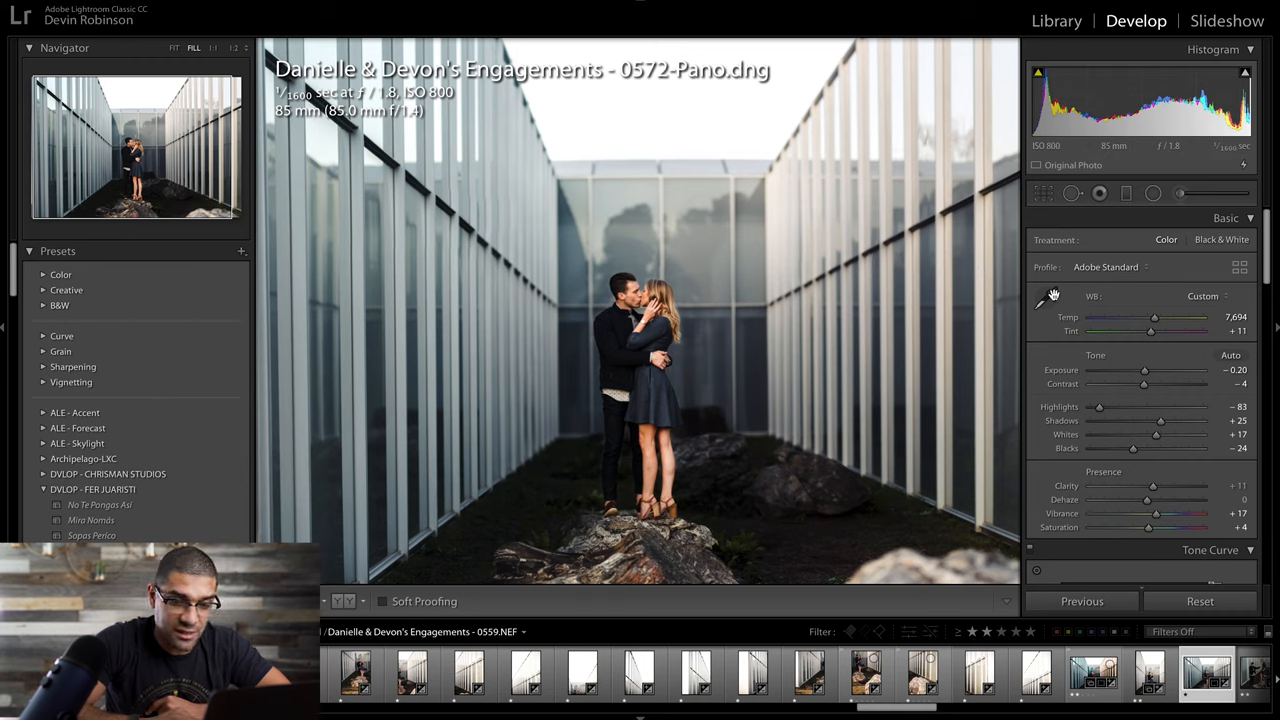
mouse_move(1128, 197)
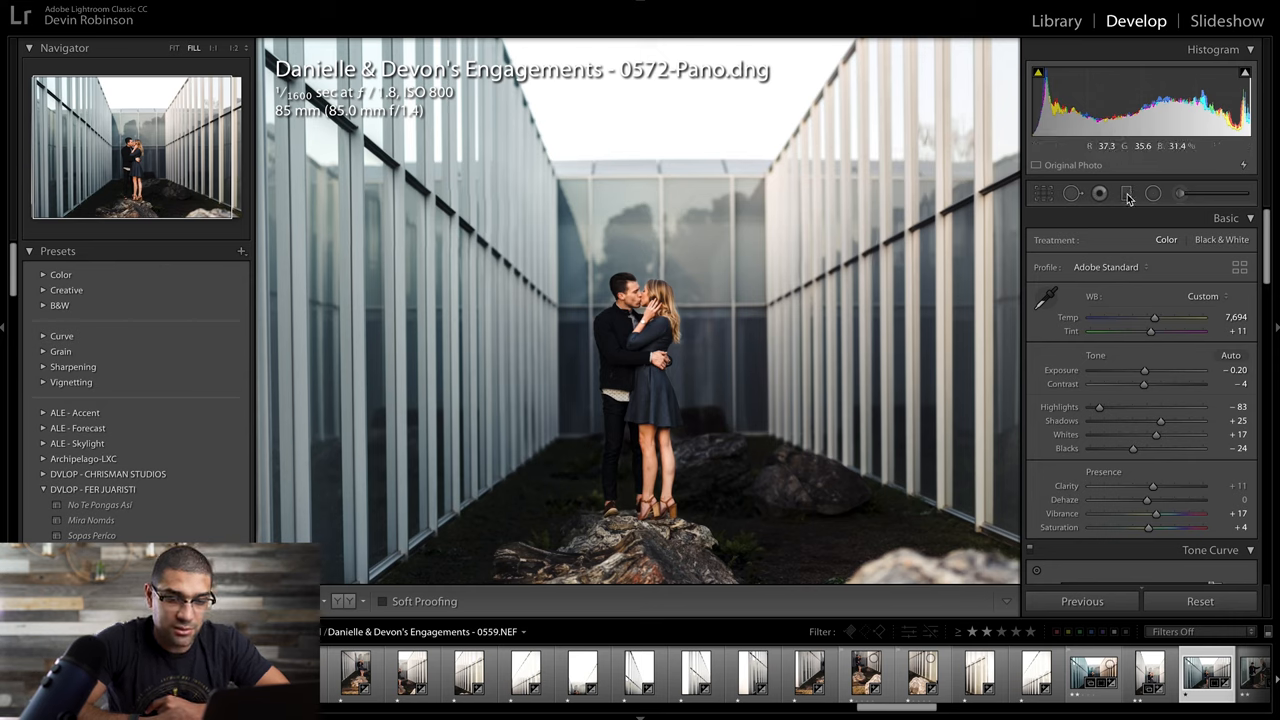
- Drag a graduated filter from the centre over the right glass wall
left_click(1127, 193)
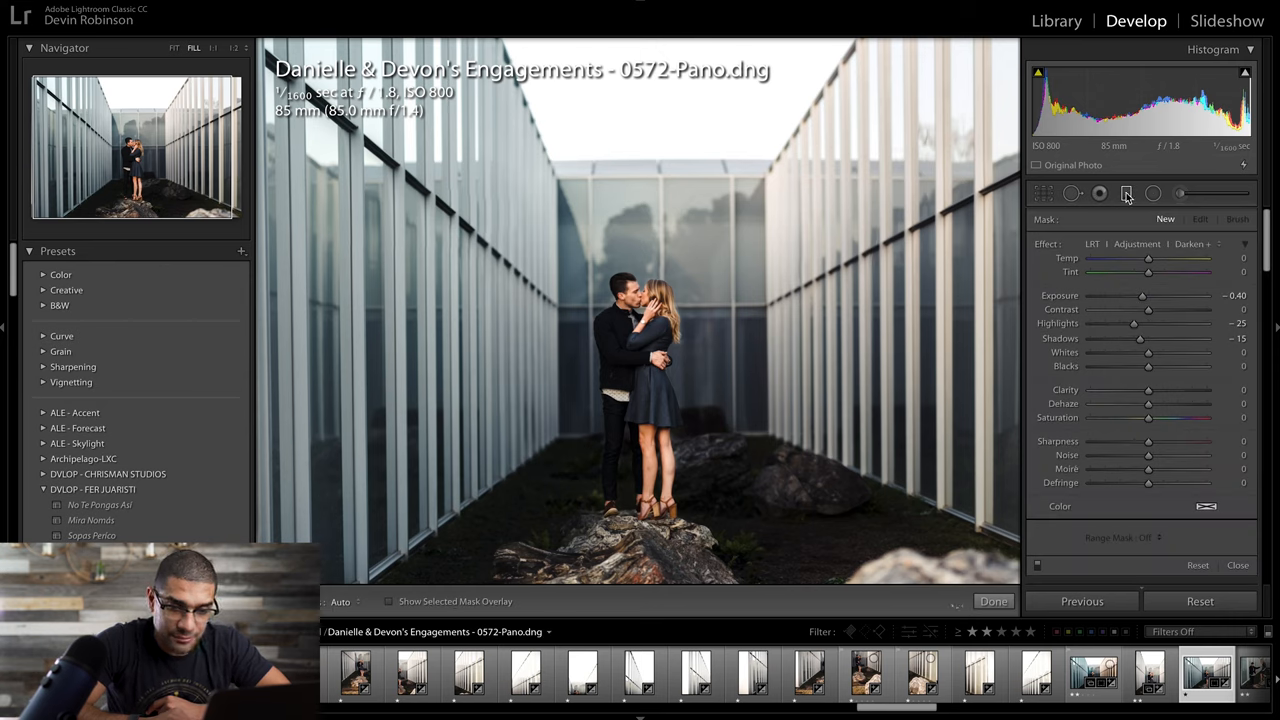
mouse_move(993, 217)
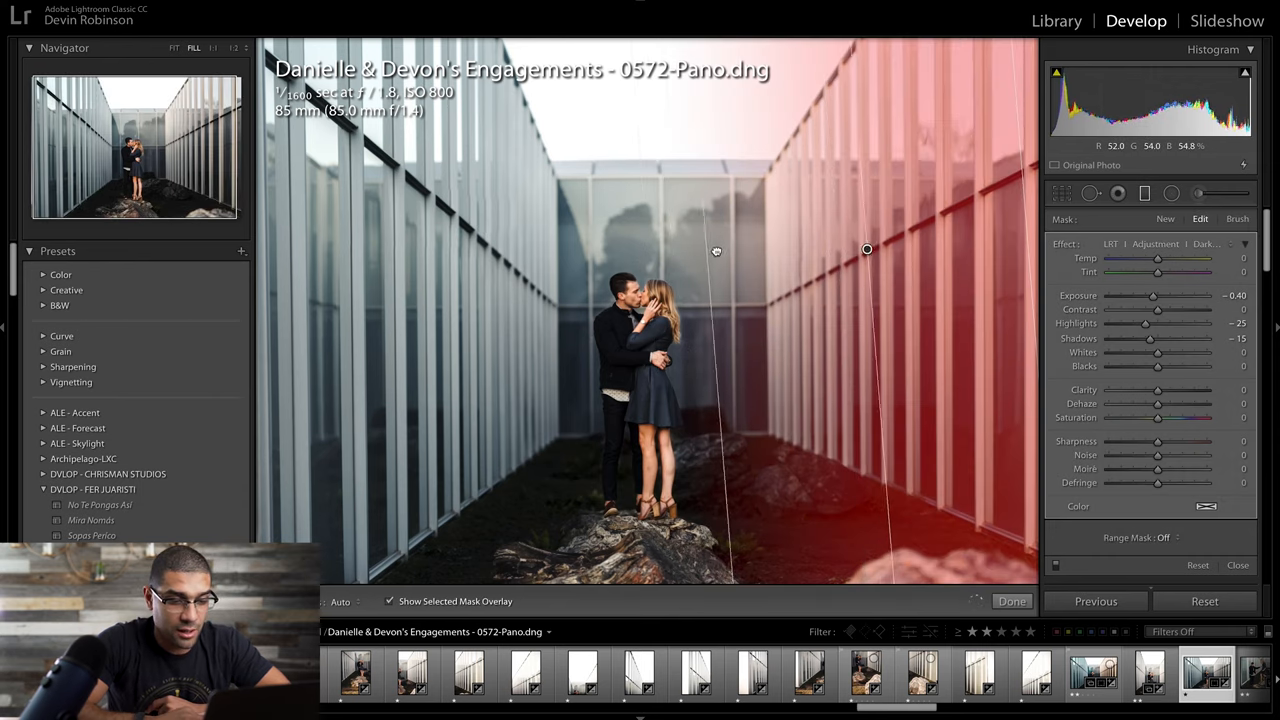
left_click_drag(867, 249, 993, 239)
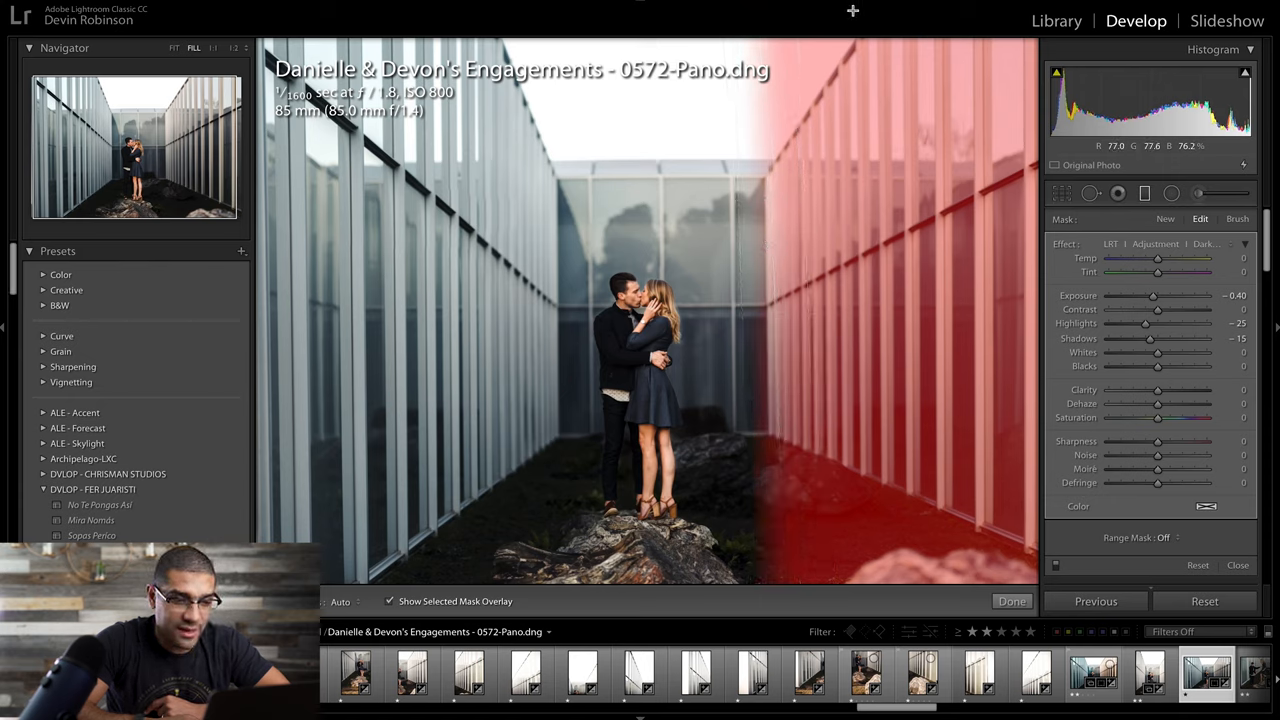
mouse_move(1235, 315)
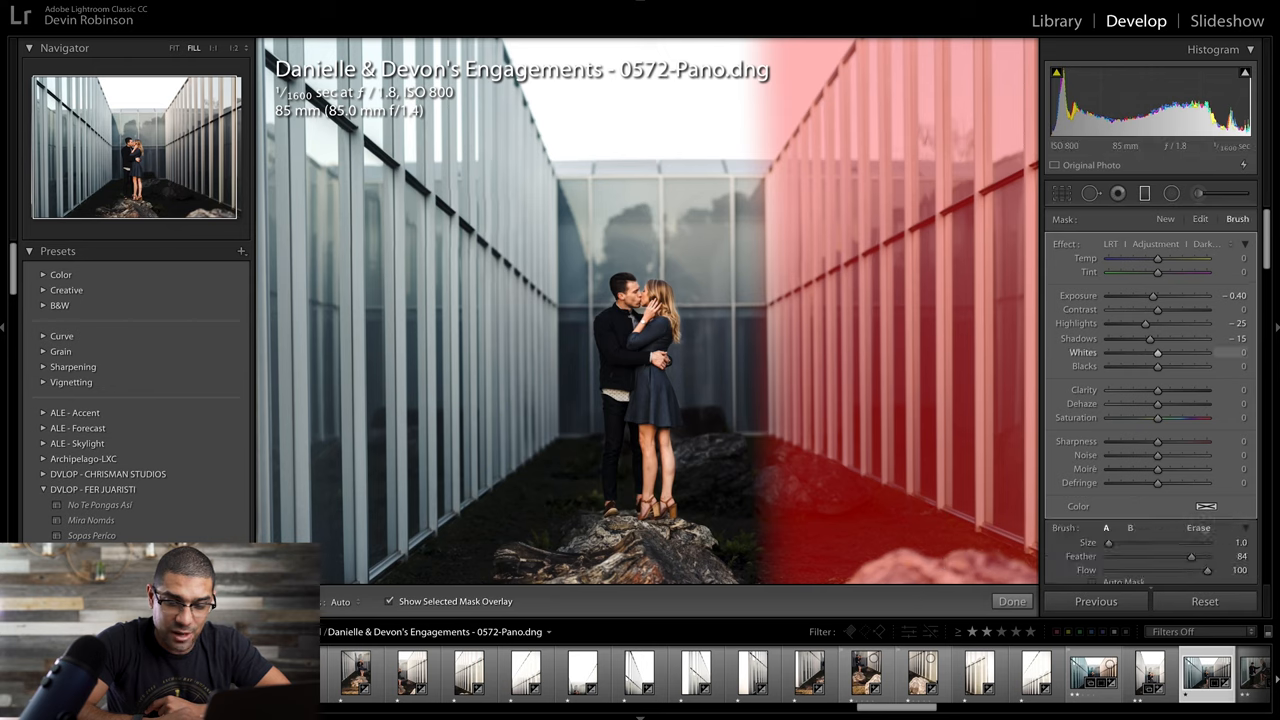
- Switch the right-wall gradient to Brush mode for painting its mask
left_click(1198, 528)
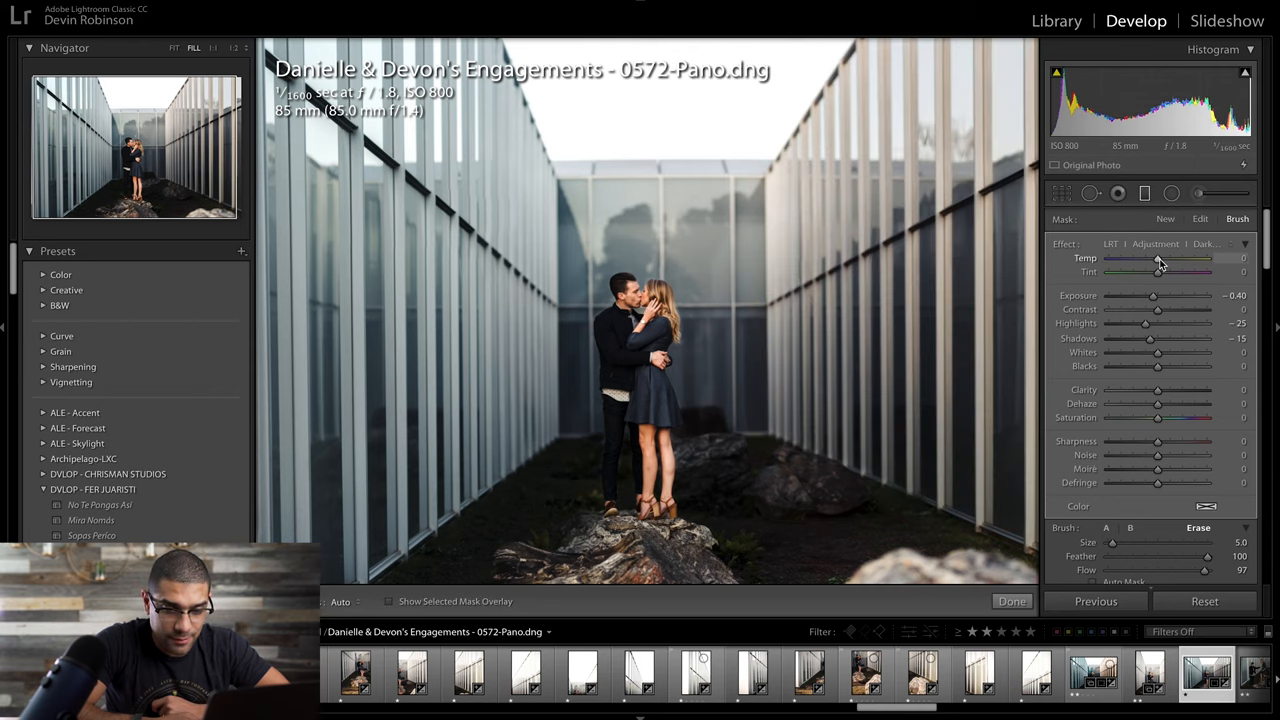
- Set the right-wall gradient's Temp to about +21 and close the filter
left_click_drag(1158, 265, 1175, 265)
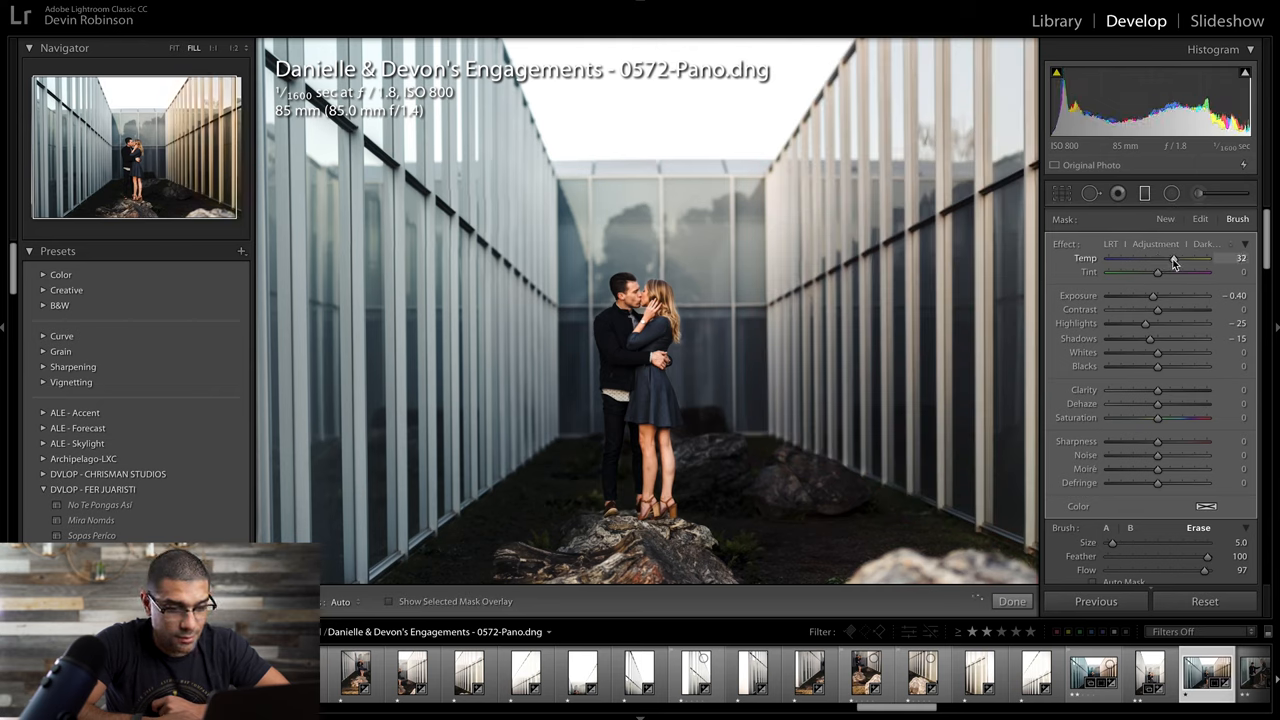
left_click_drag(1190, 258, 1165, 258)
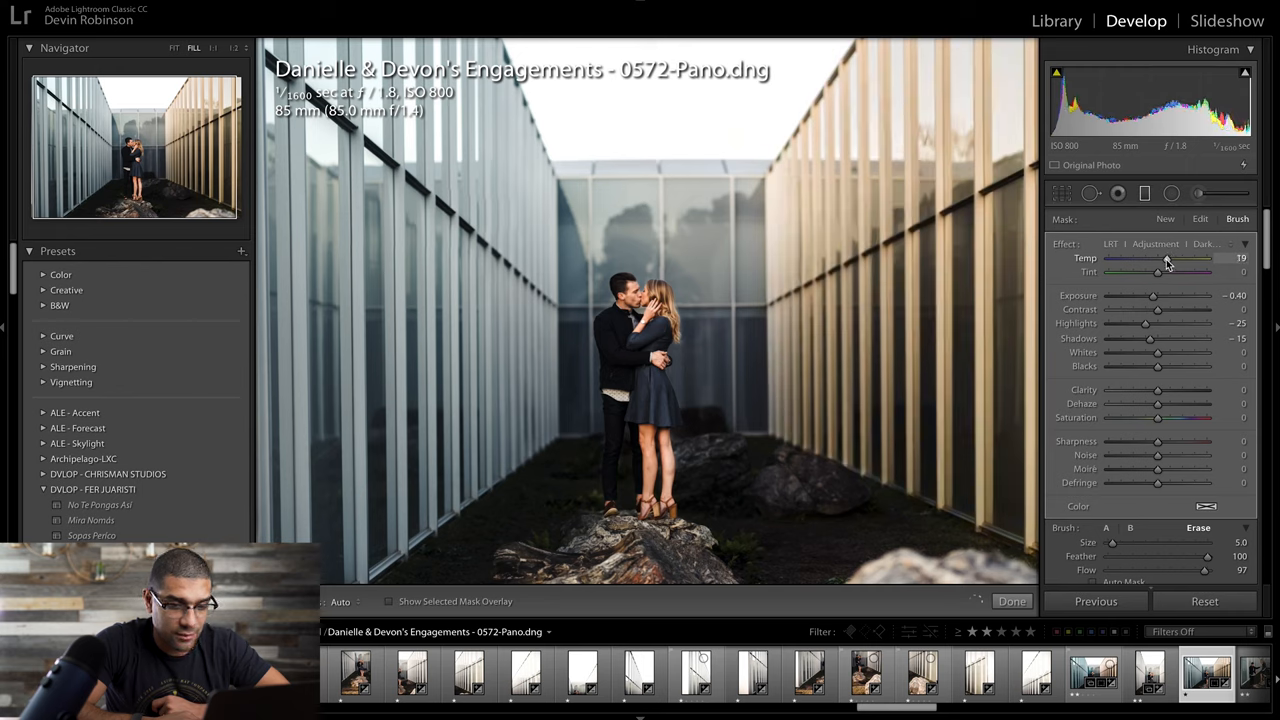
left_click_drag(1175, 258, 1170, 258)
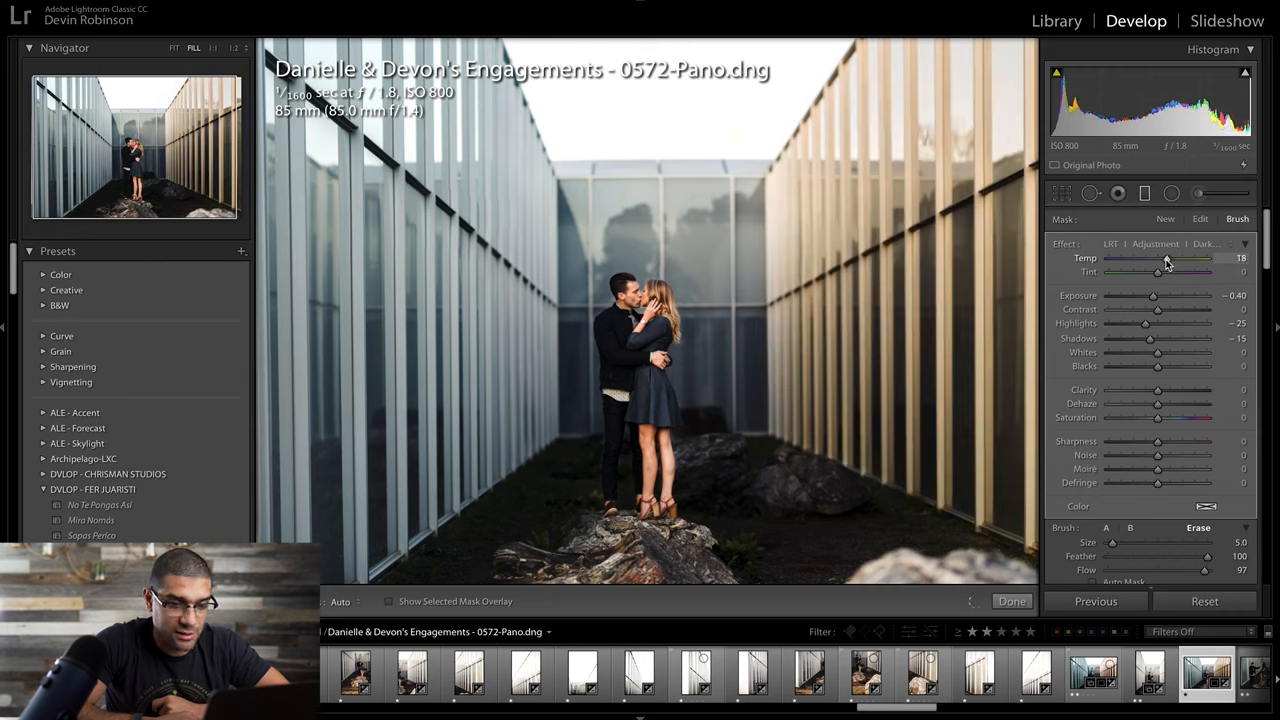
left_click_drag(1165, 258, 1168, 258)
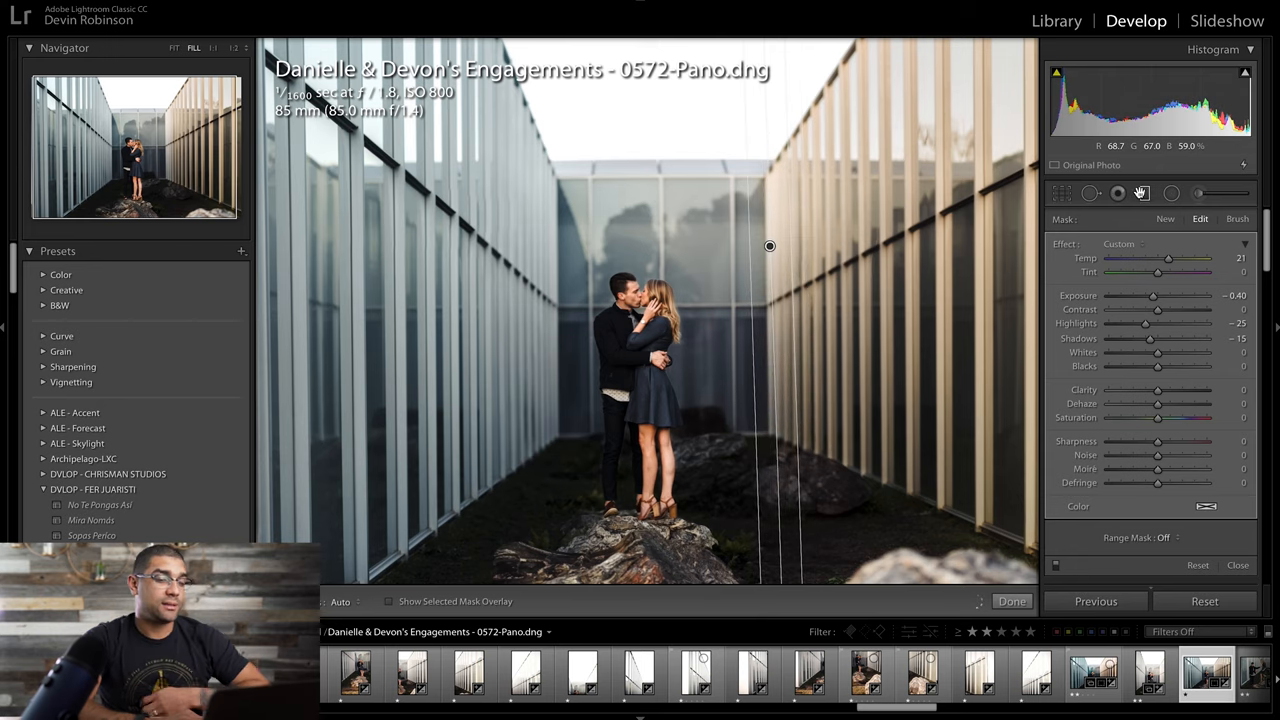
left_click(1011, 601)
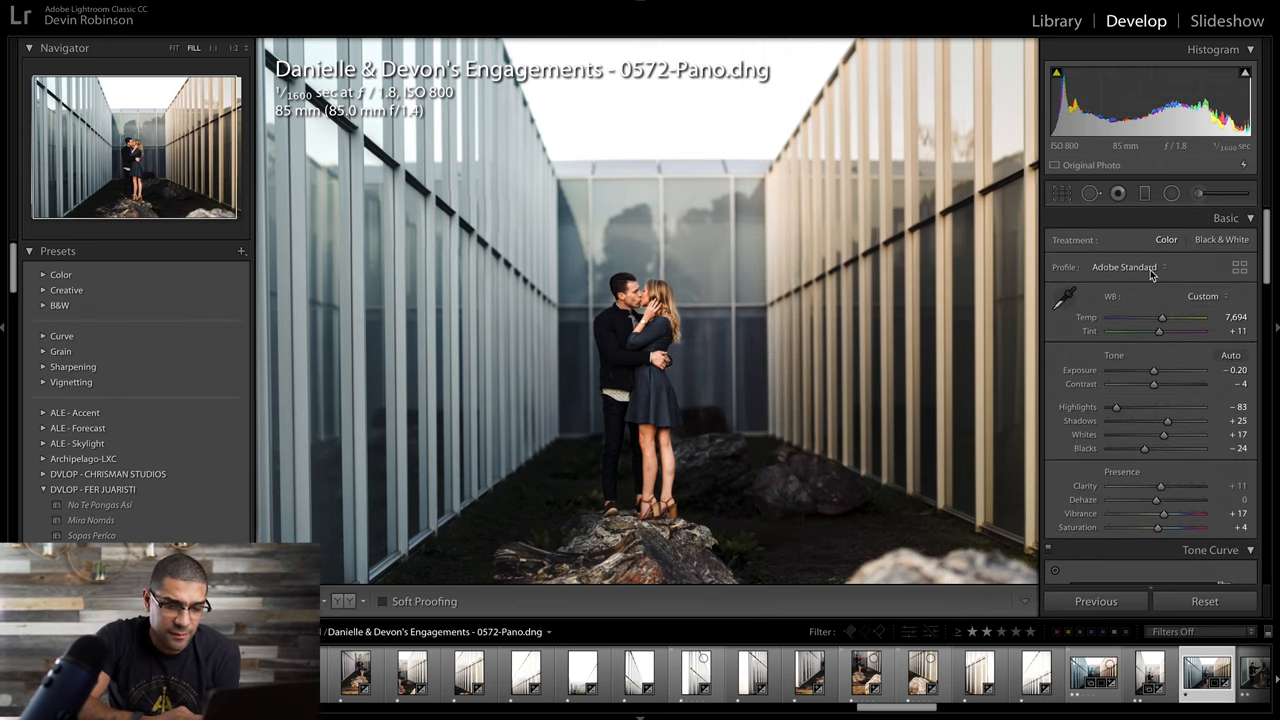
- Set global Contrast to +10 and Shadows to +40 in the Basic panel
left_click_drag(1153, 384, 1168, 384)
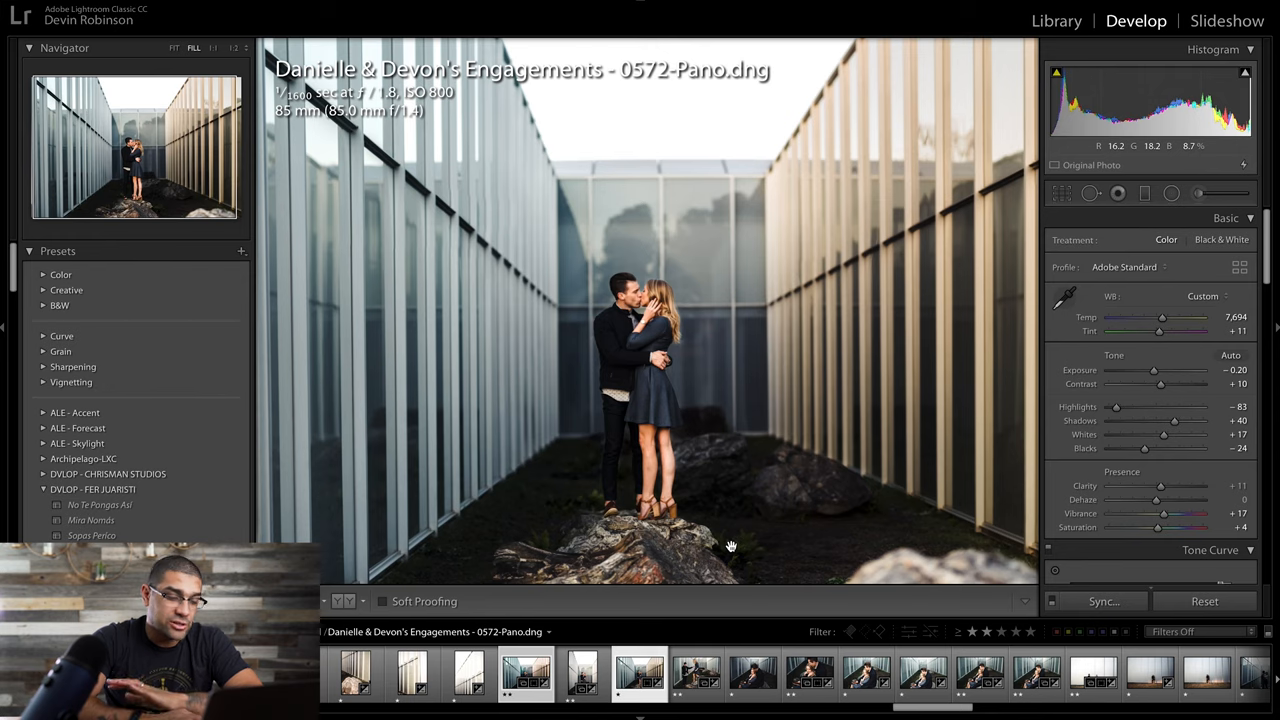
- Load the single frame 0580.NEF from the filmstrip to compare with the panorama
left_click(582, 672)
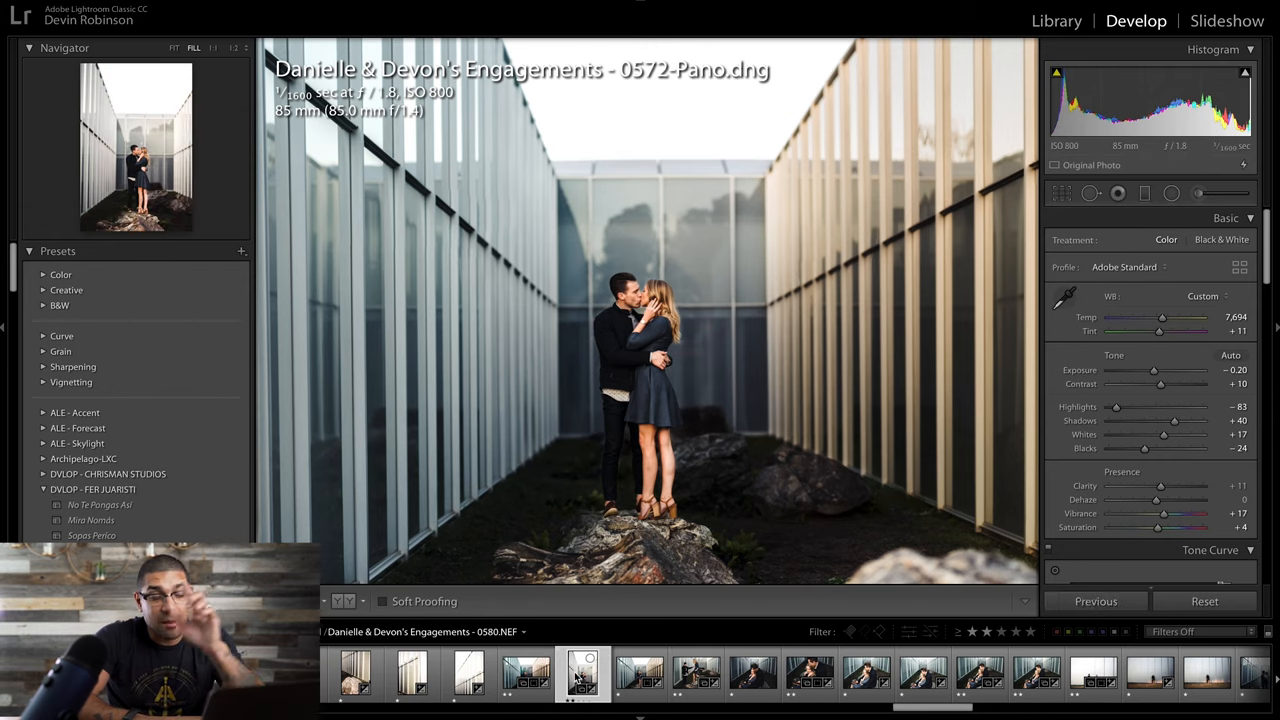
left_click(583, 673)
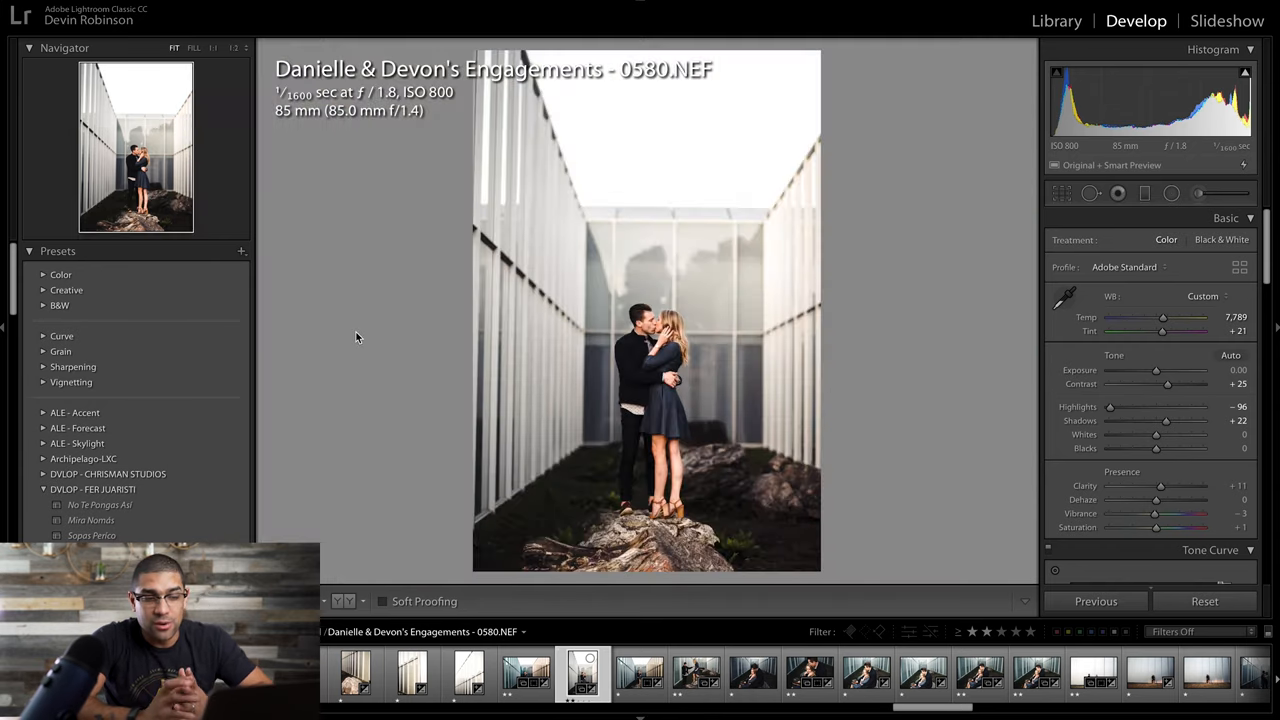
left_click(640, 672)
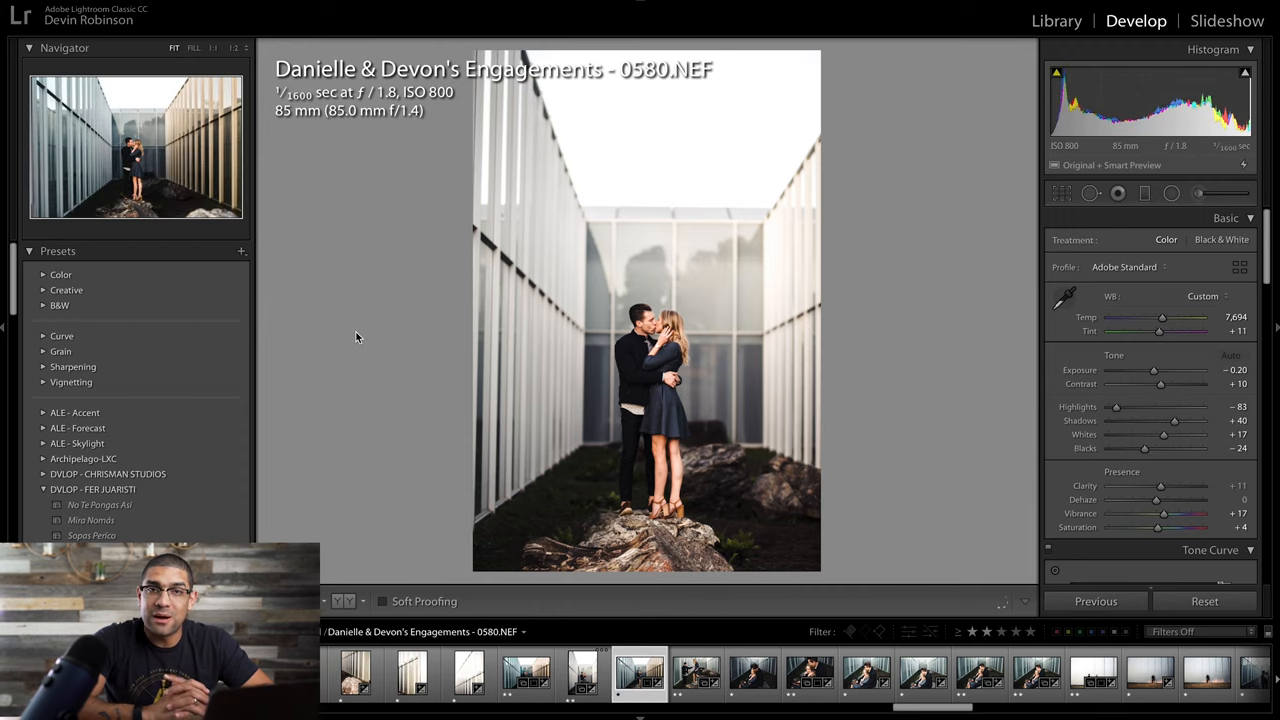